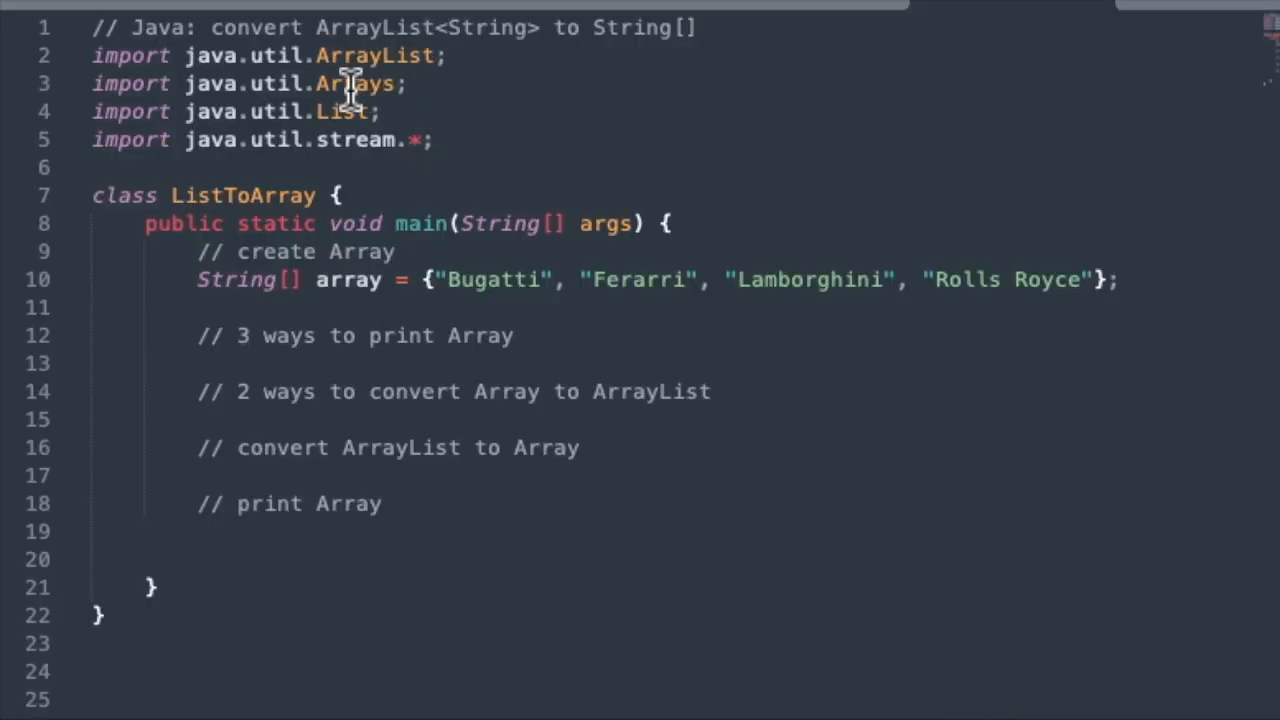
mouse_move(345, 90)
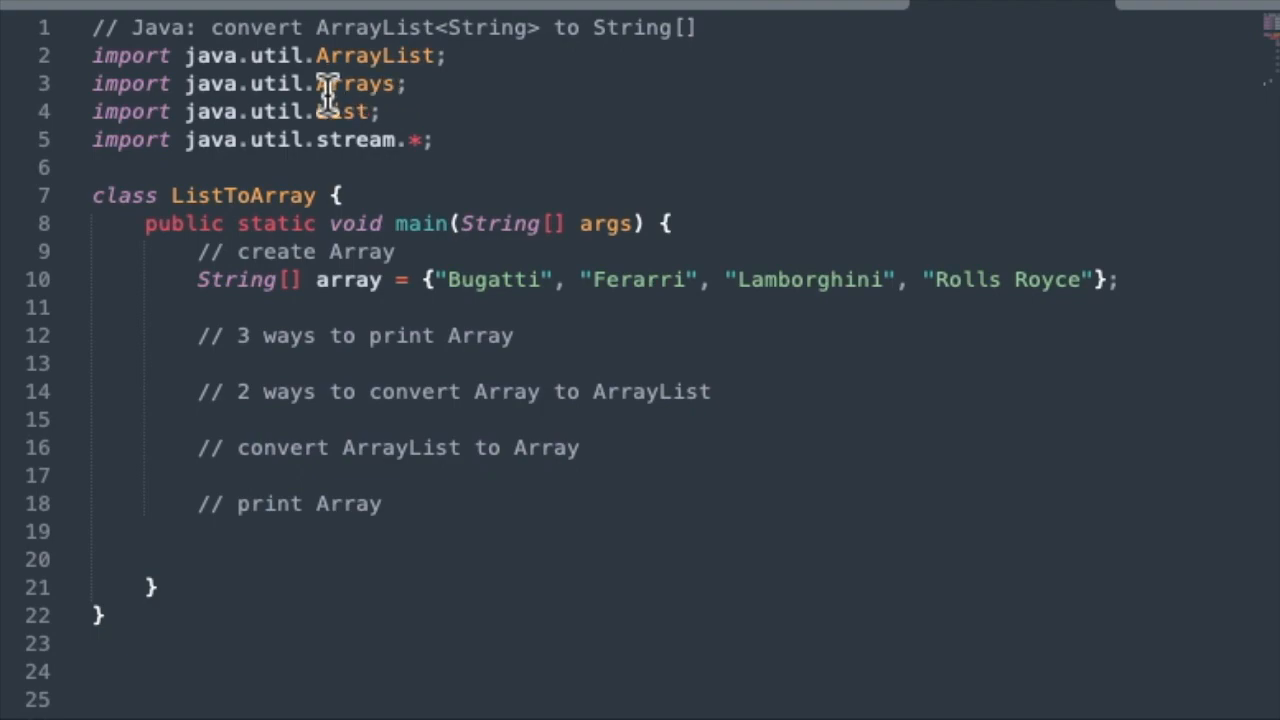
mouse_move(663, 196)
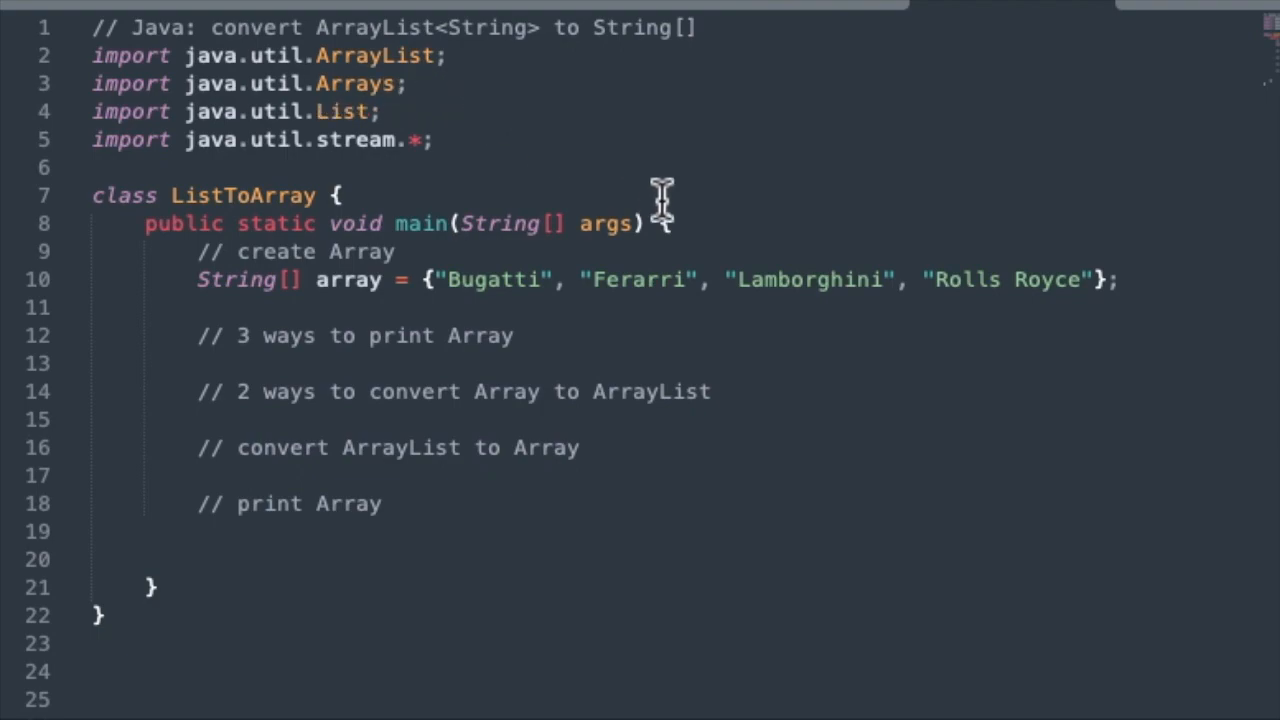
mouse_move(320, 150)
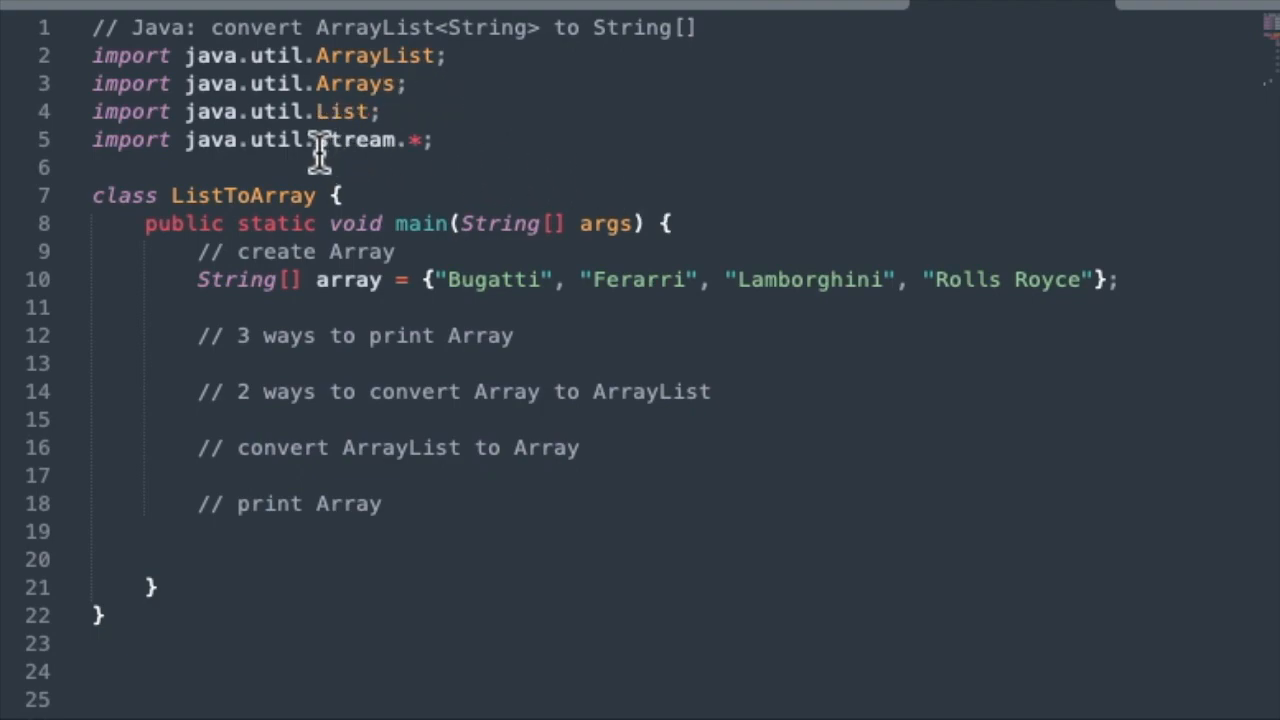
mouse_move(580, 190)
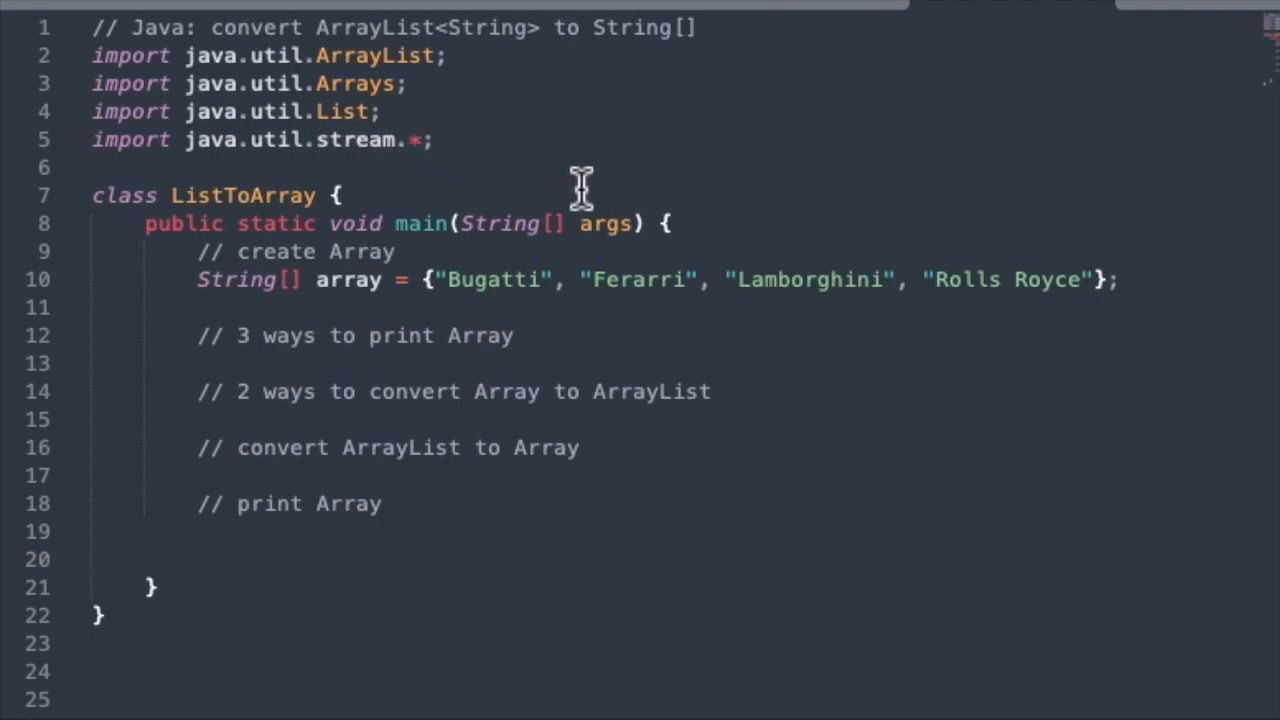
mouse_move(565, 155)
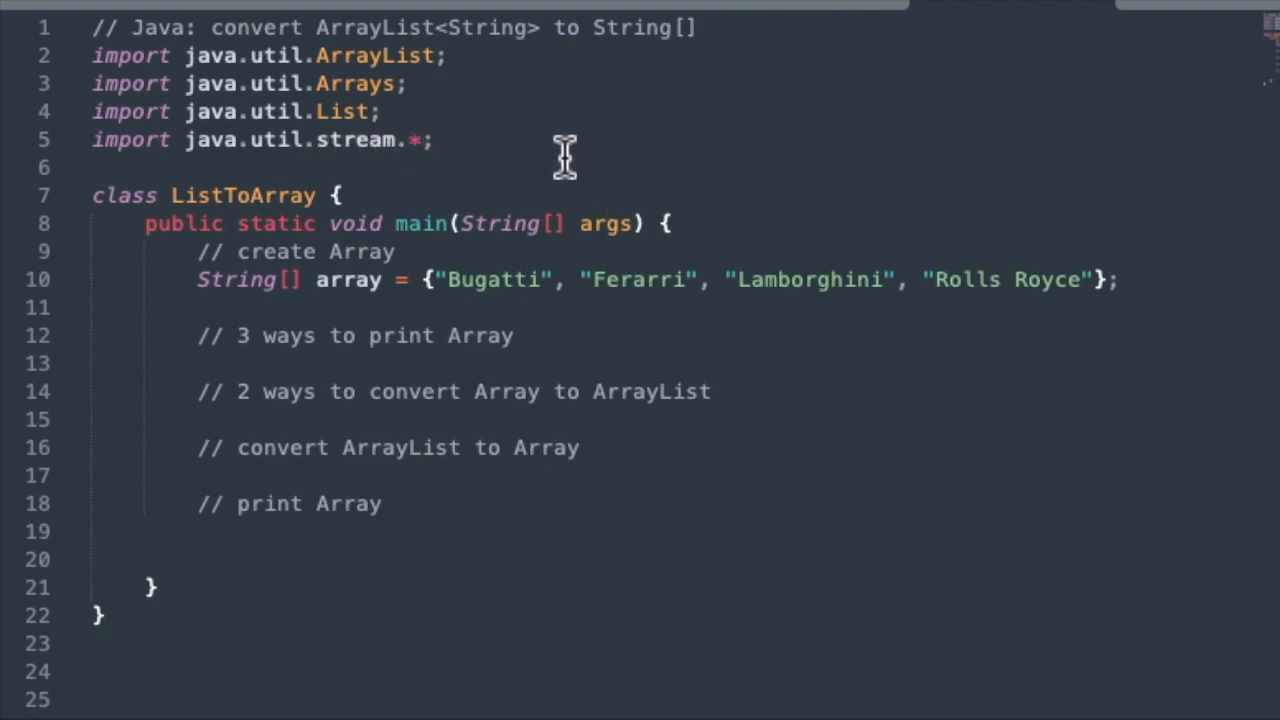
mouse_move(200, 300)
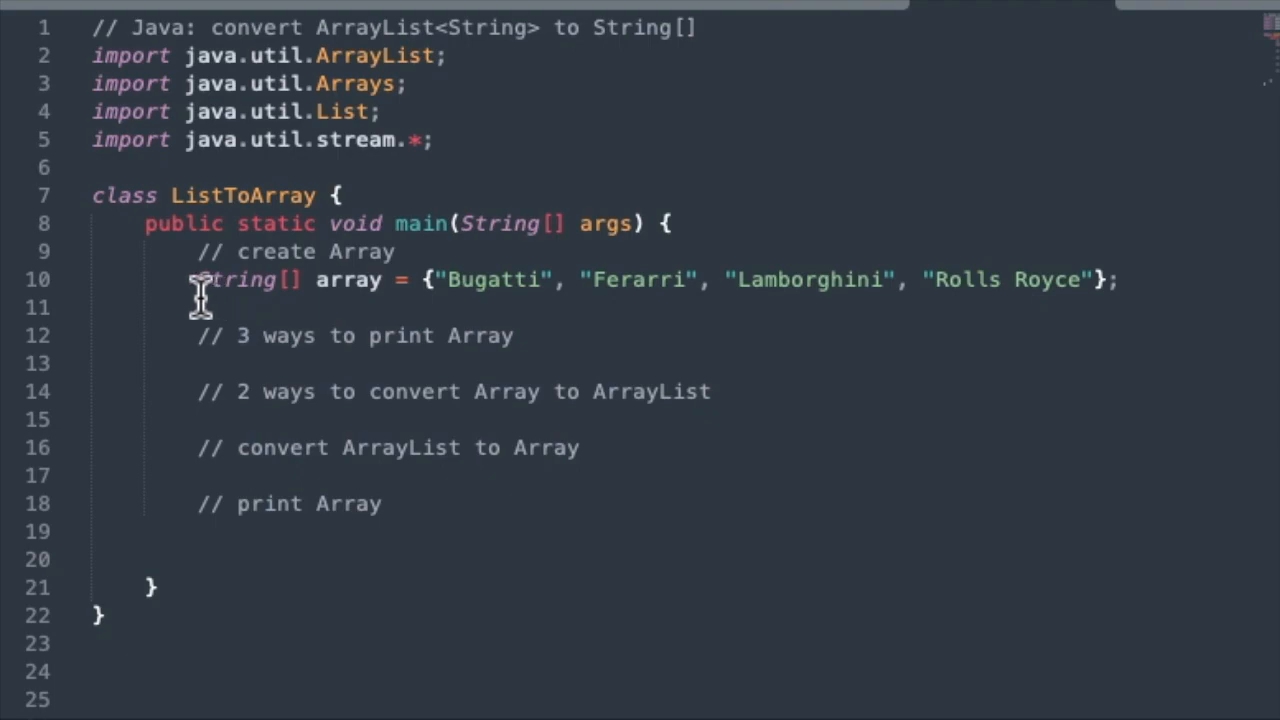
mouse_move(558, 323)
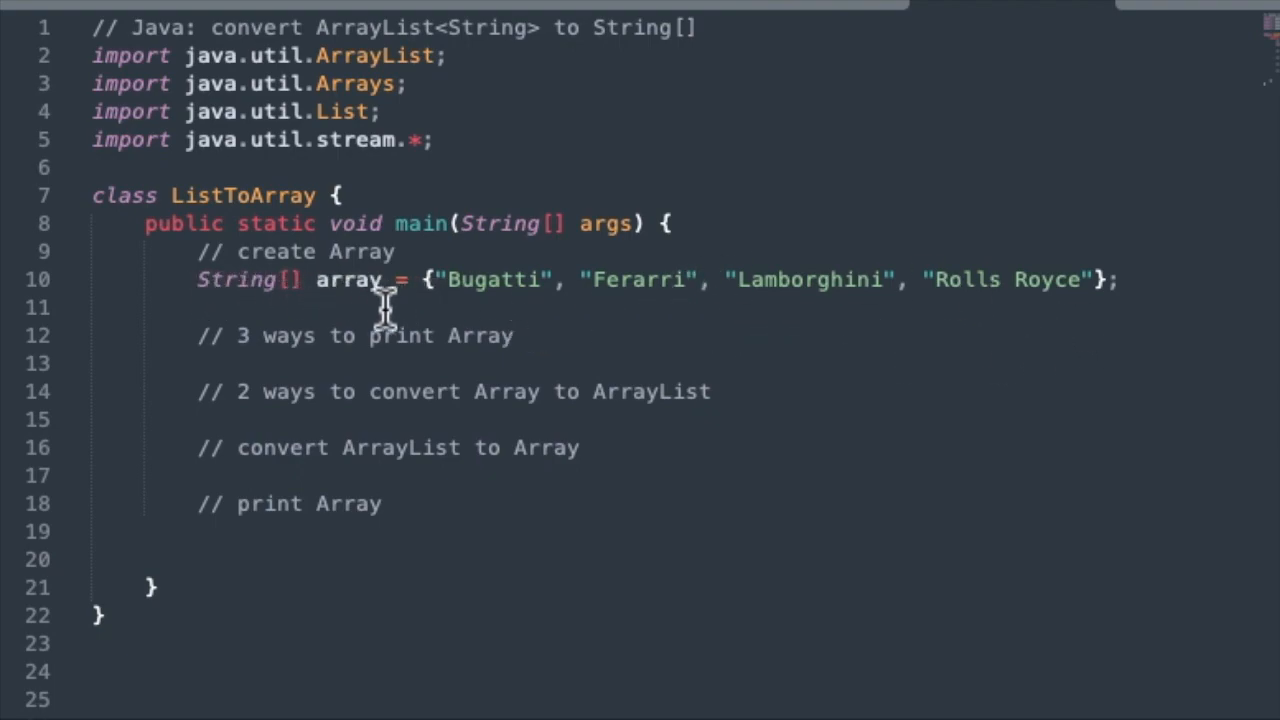
Add Arrays.toString, for-each loop, and Stream.of(array).forEach printing of the car array
double_click(348, 279)
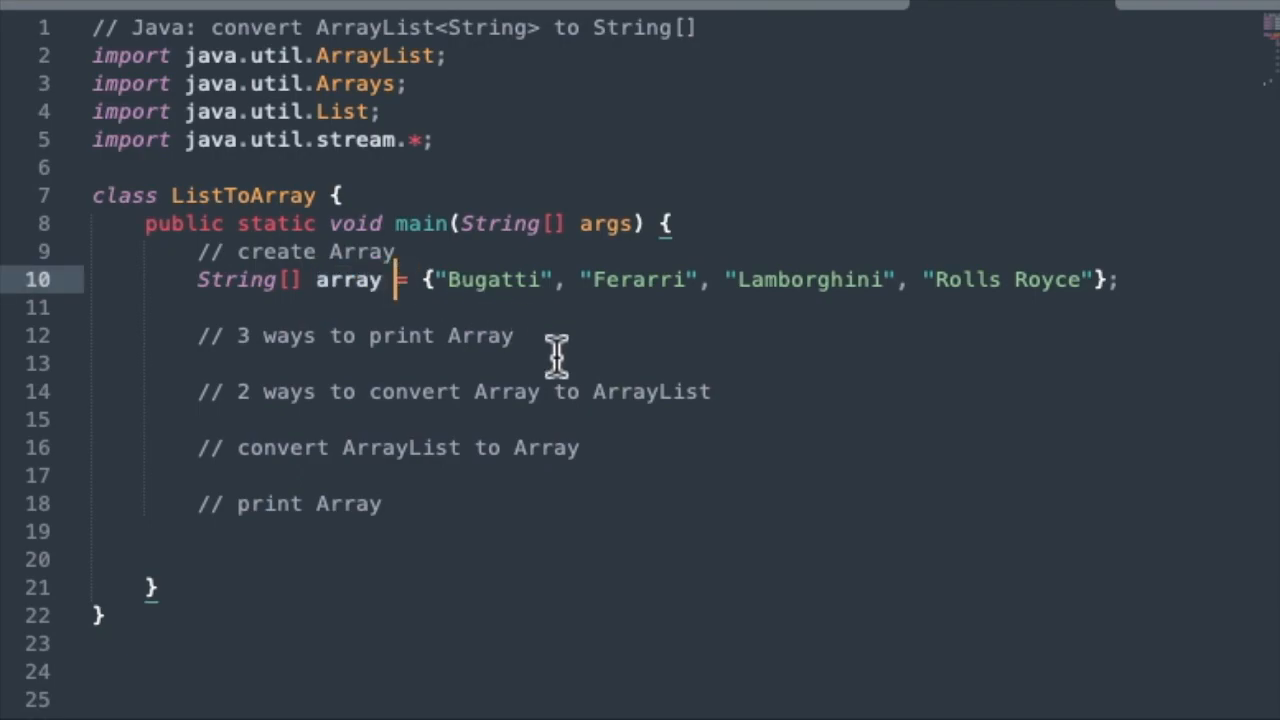
click(515, 335)
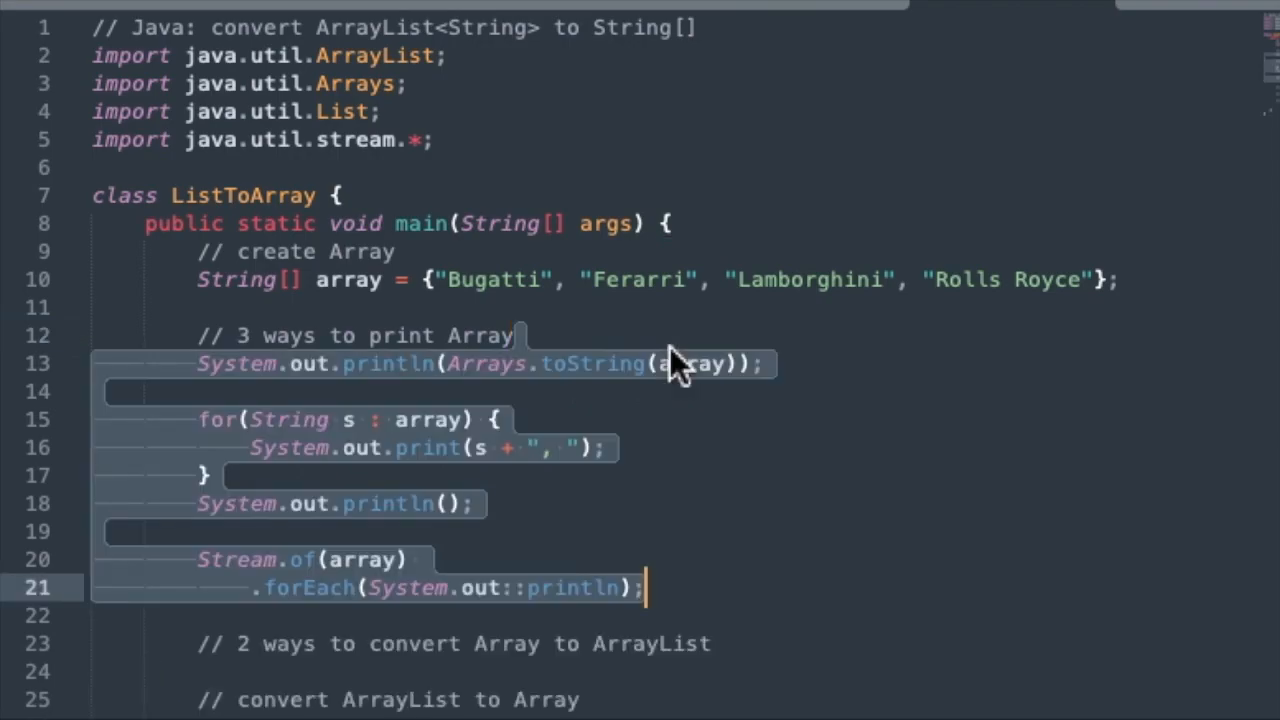
click(550, 391)
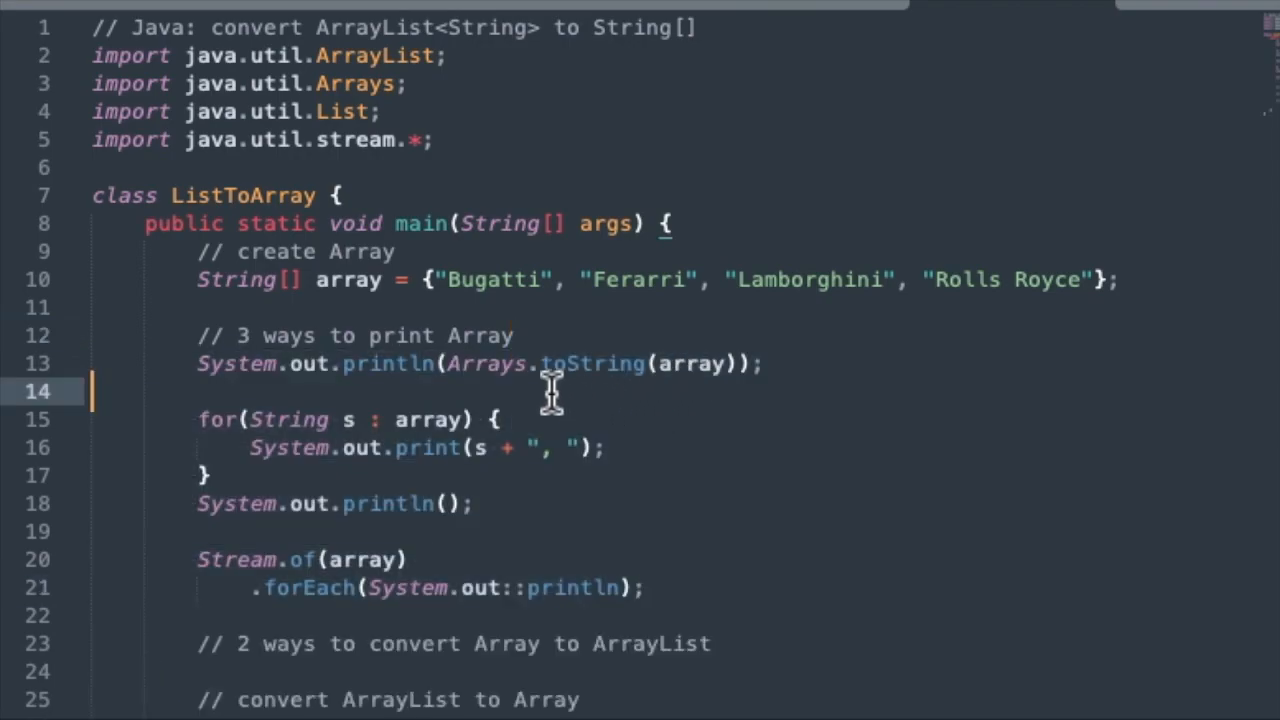
mouse_move(400, 363)
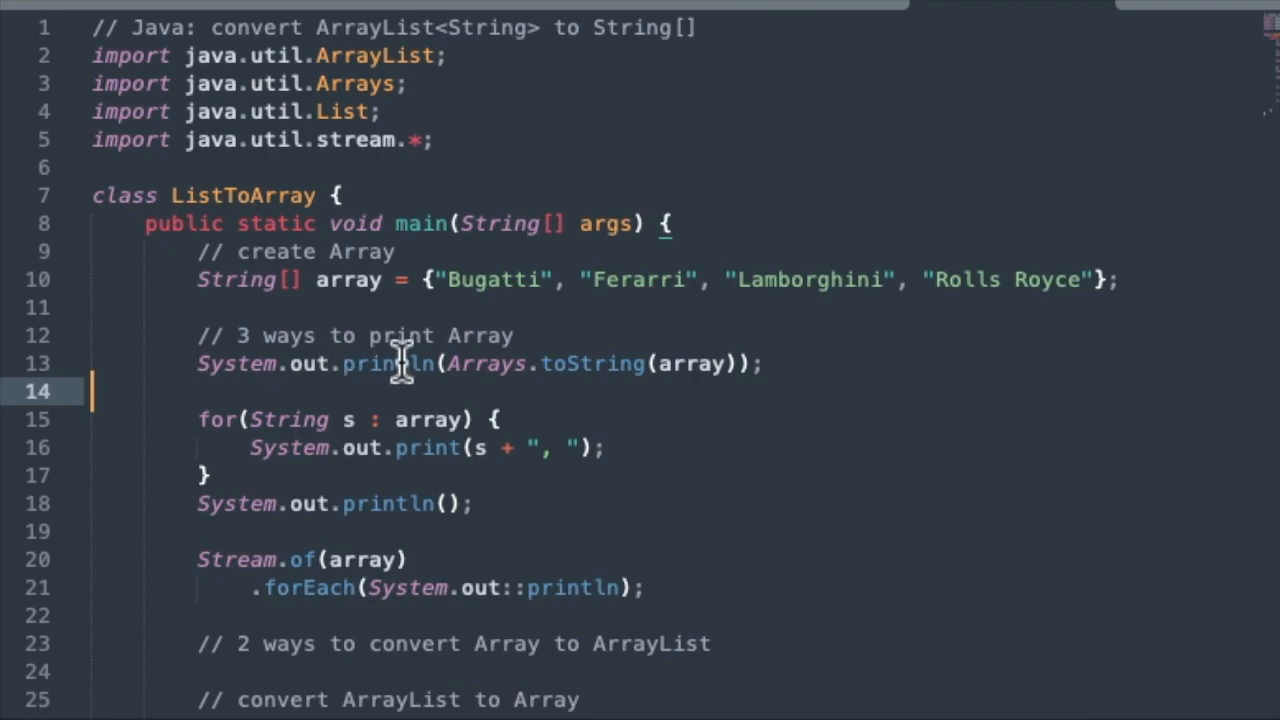
mouse_move(455, 375)
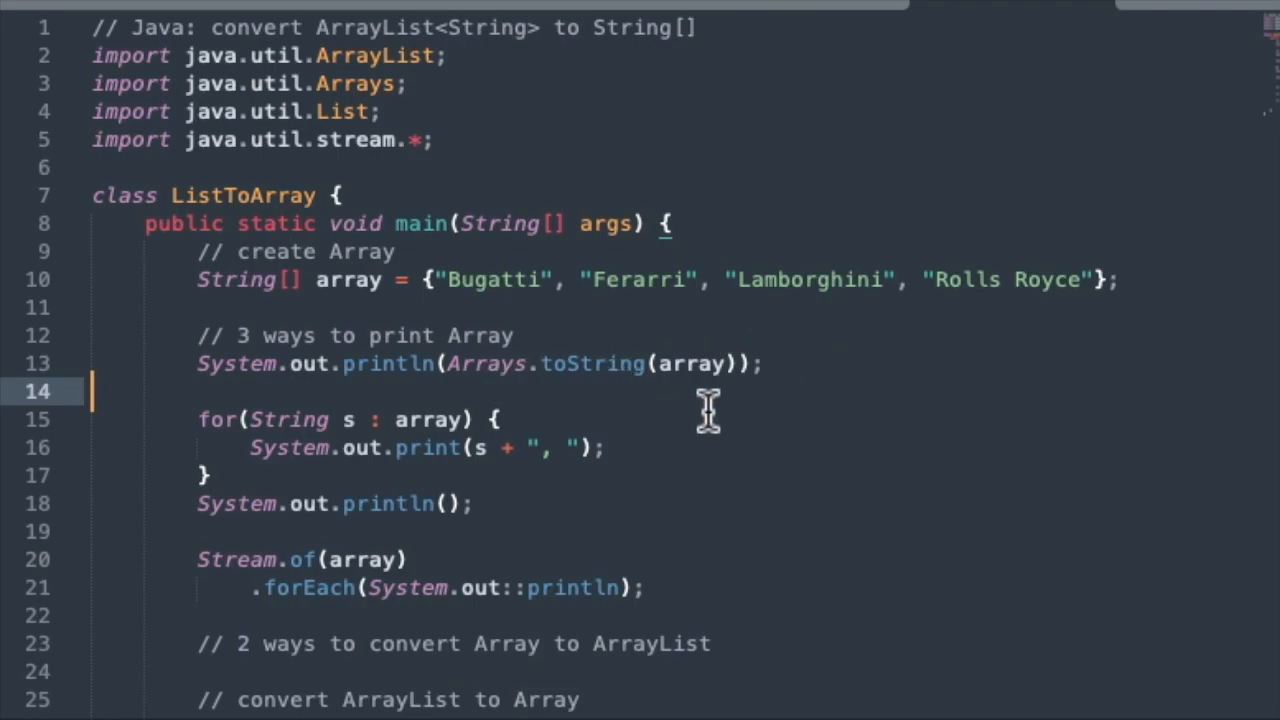
mouse_move(690, 364)
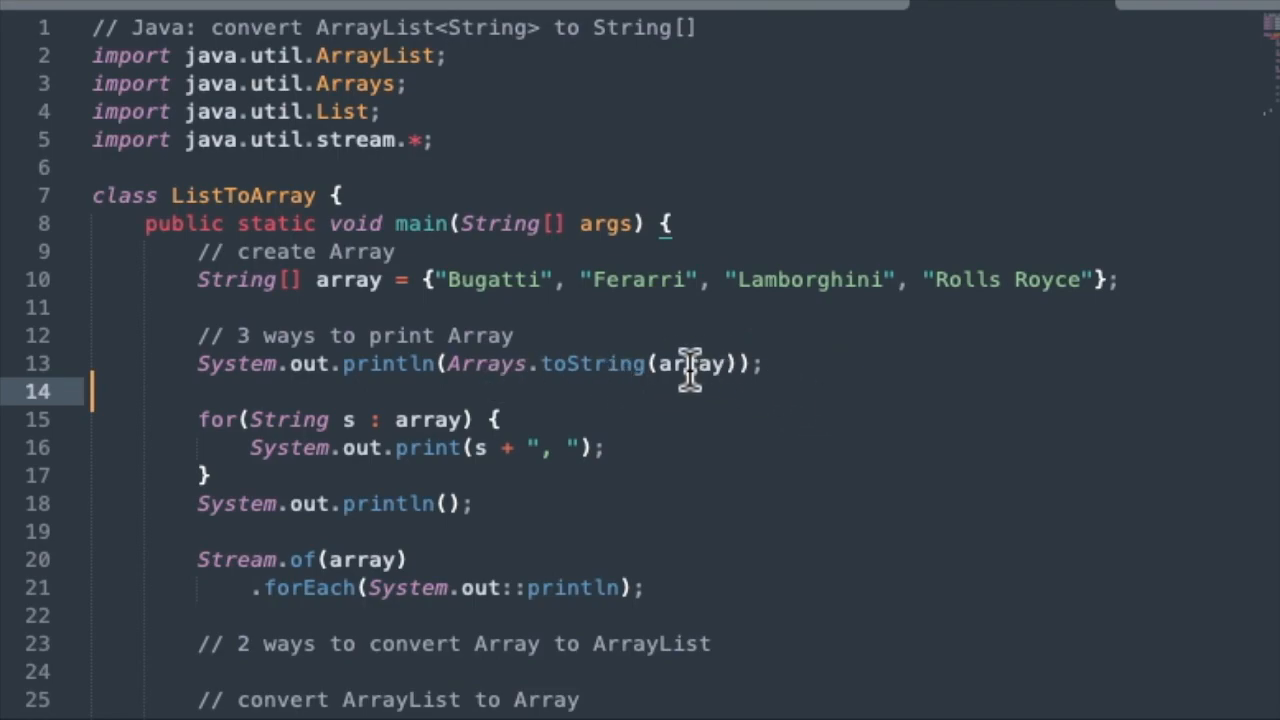
mouse_move(787, 373)
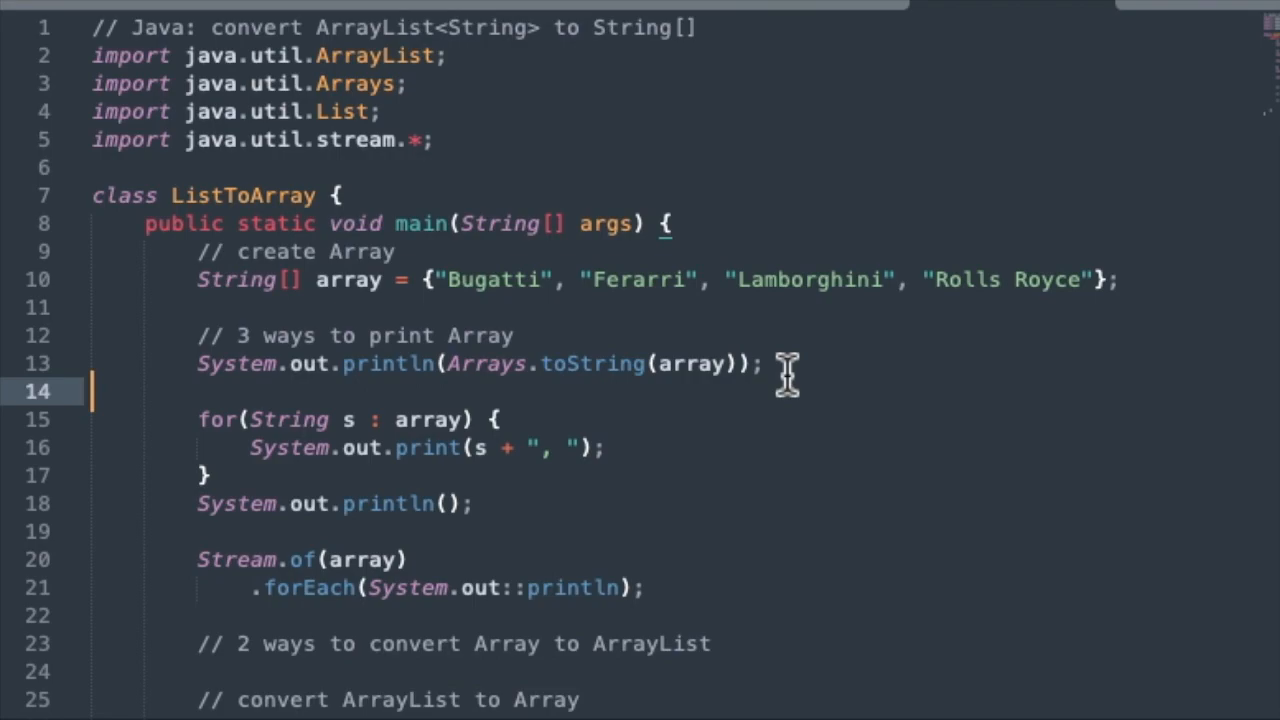
mouse_move(440, 385)
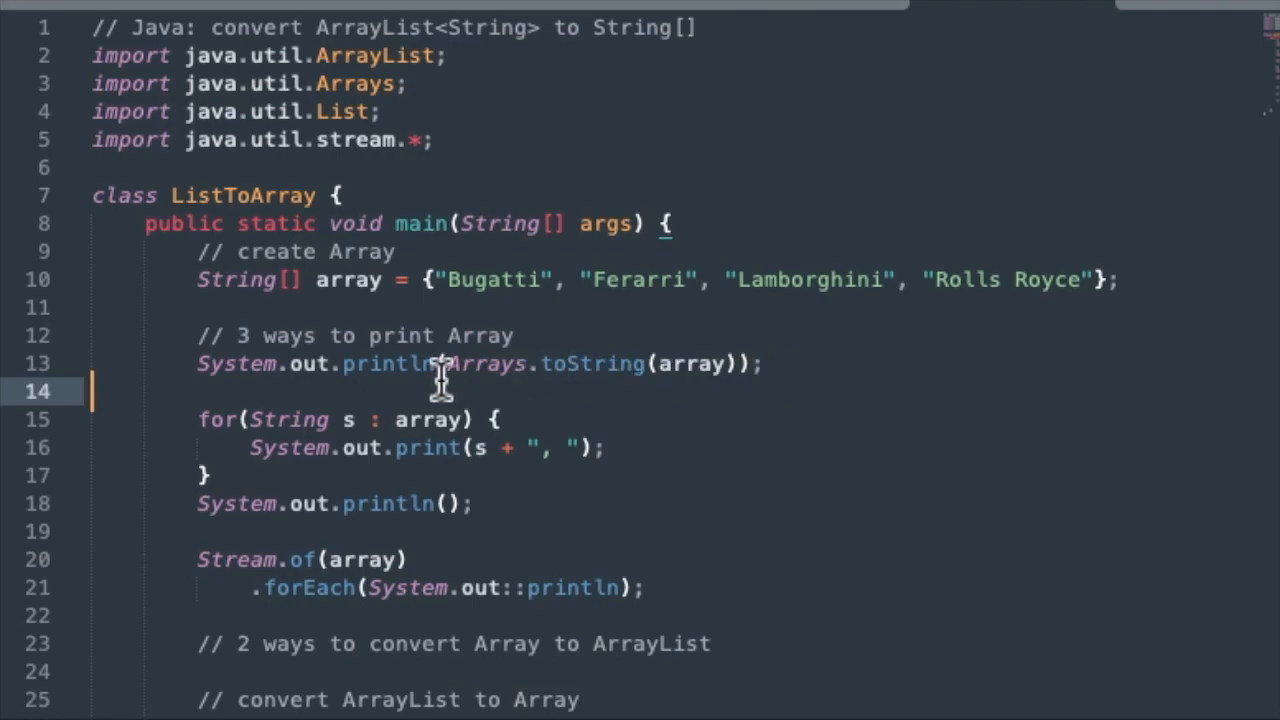
mouse_move(305, 430)
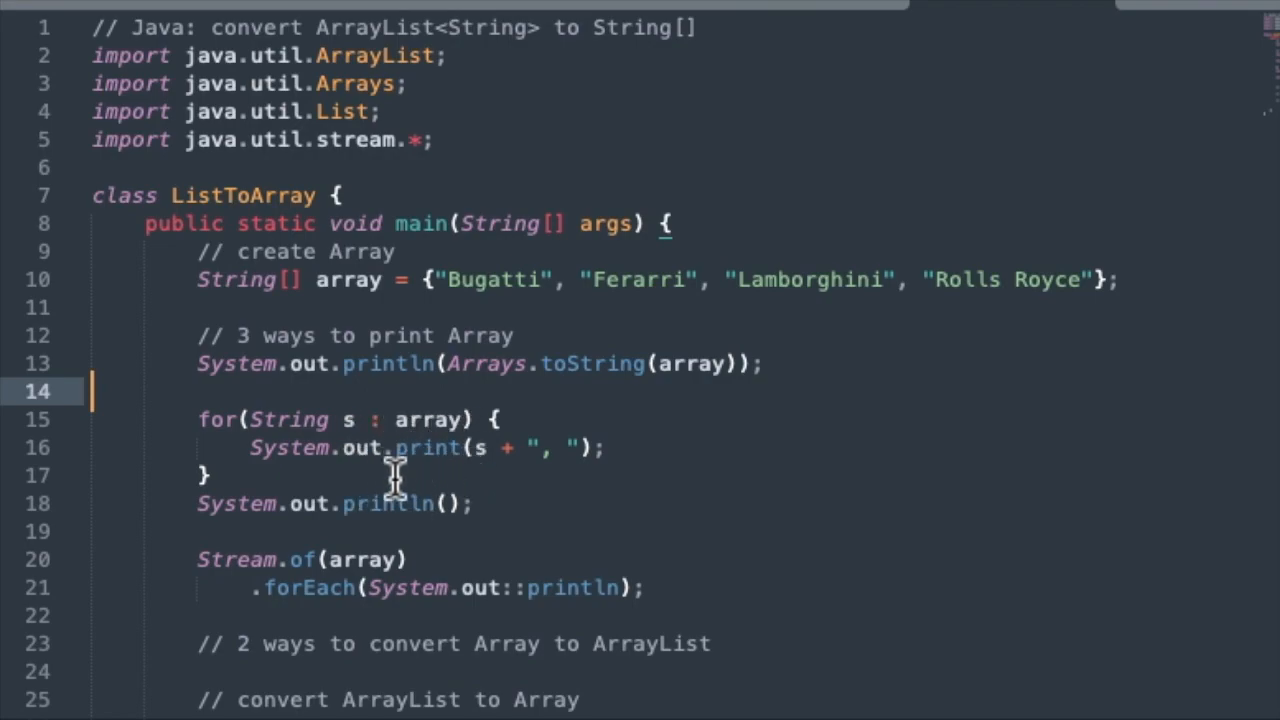
mouse_move(555, 448)
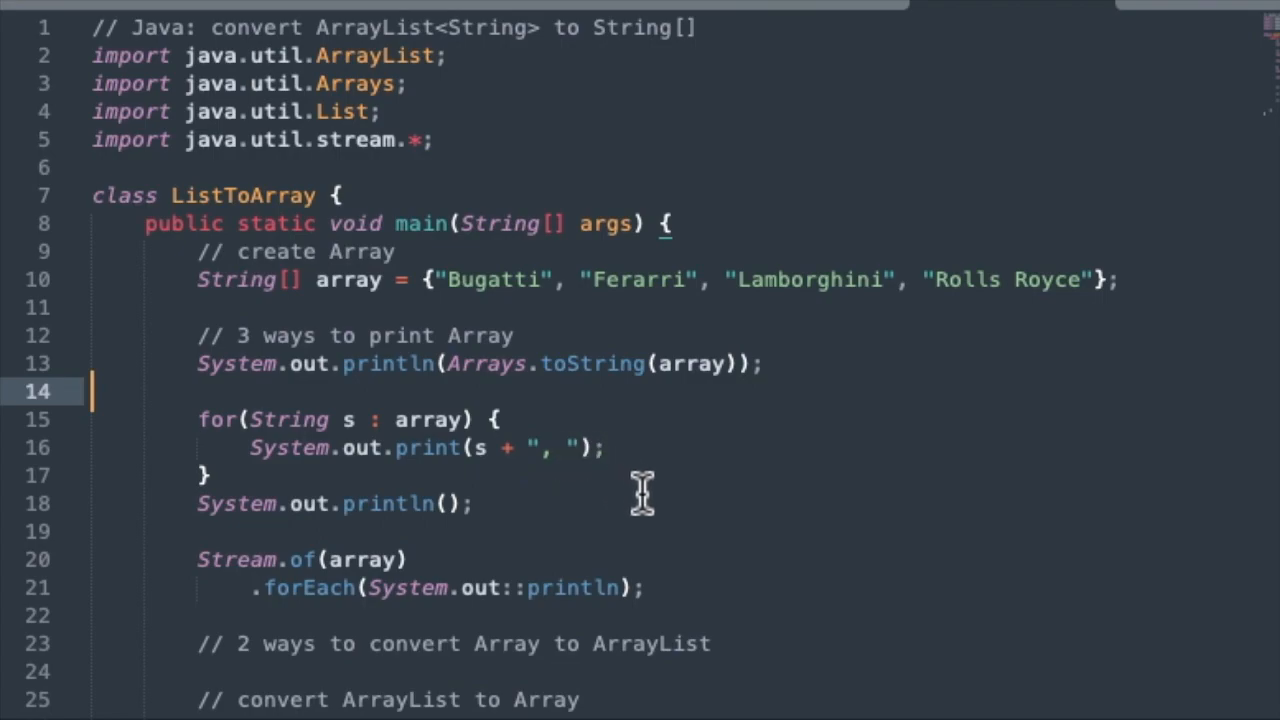
mouse_move(380, 503)
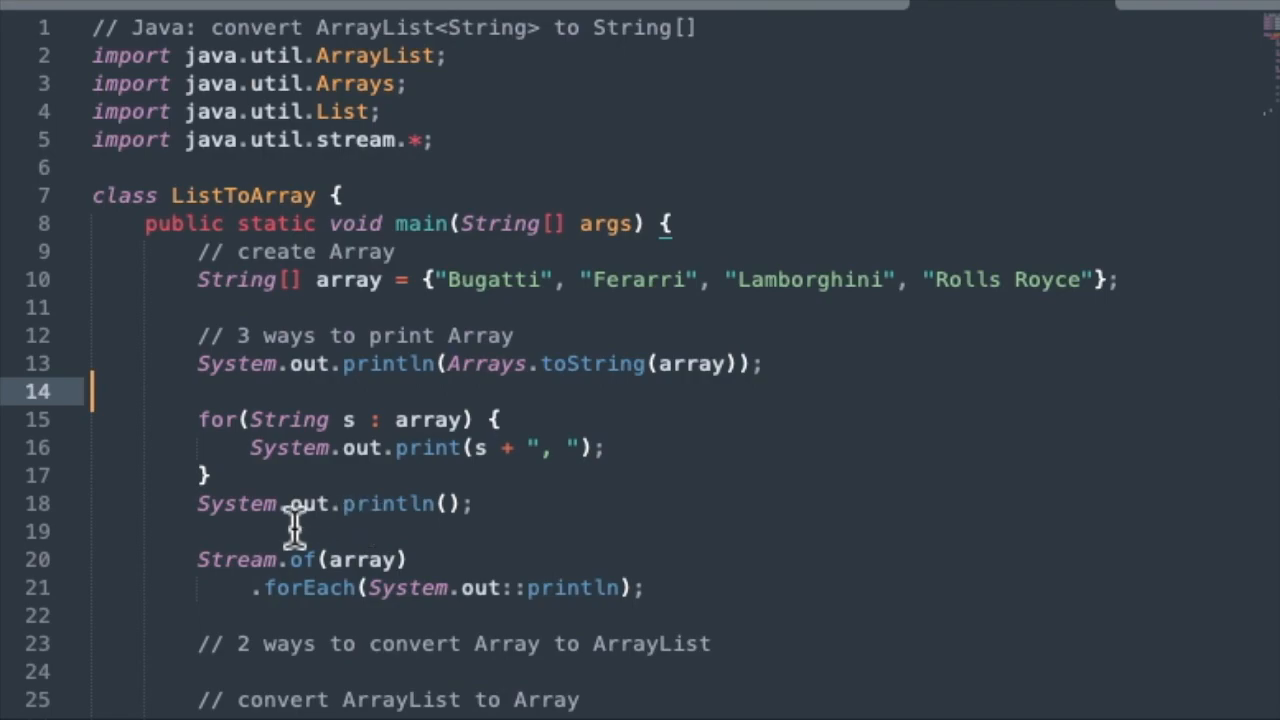
mouse_move(225, 570)
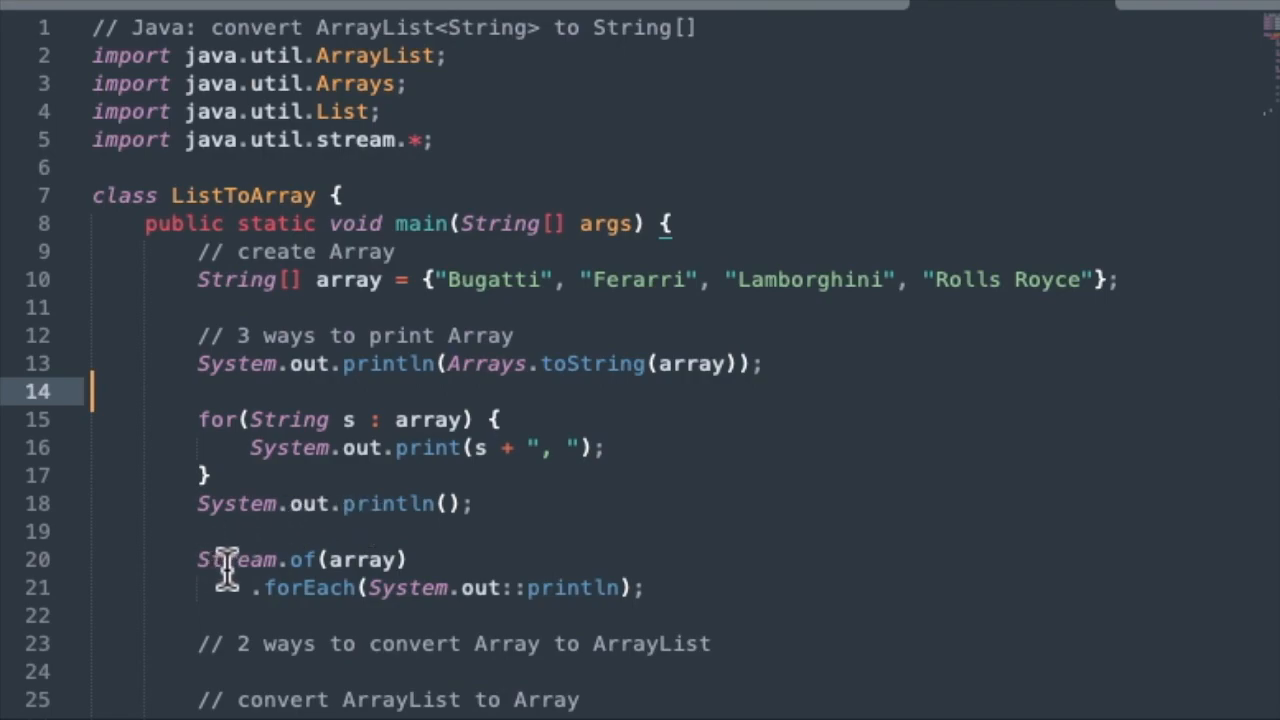
mouse_move(202, 575)
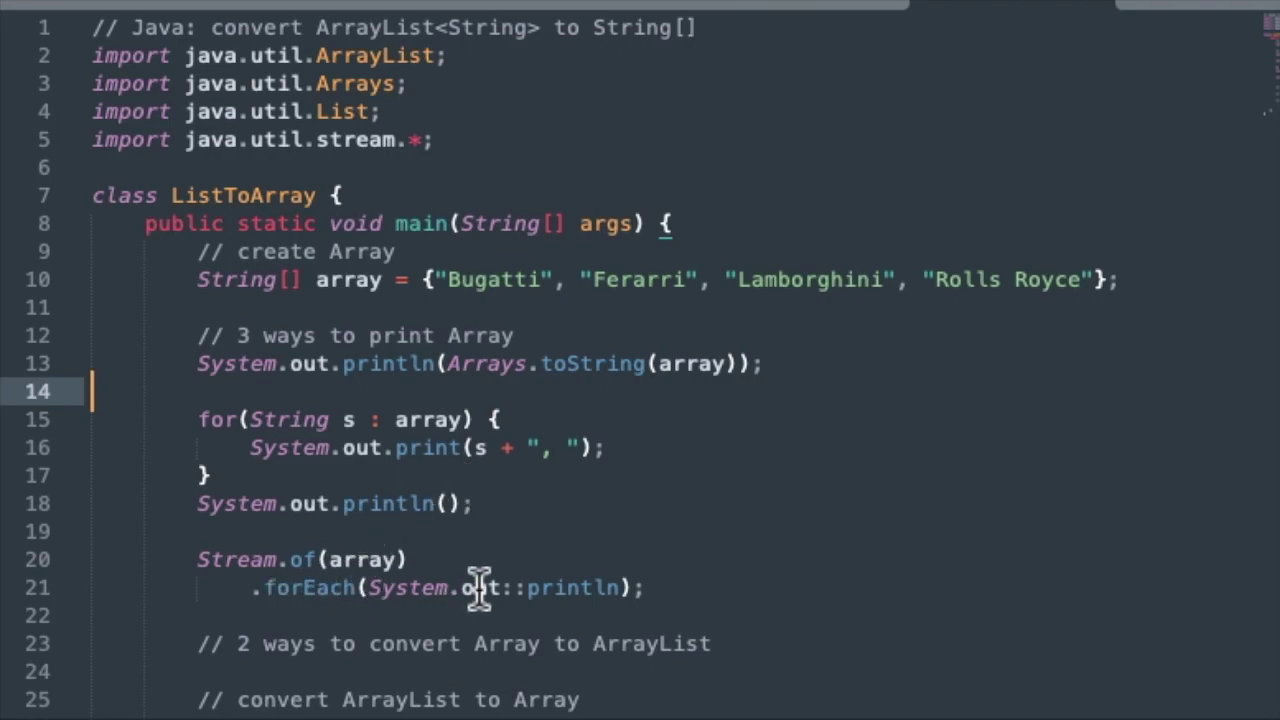
mouse_move(743, 470)
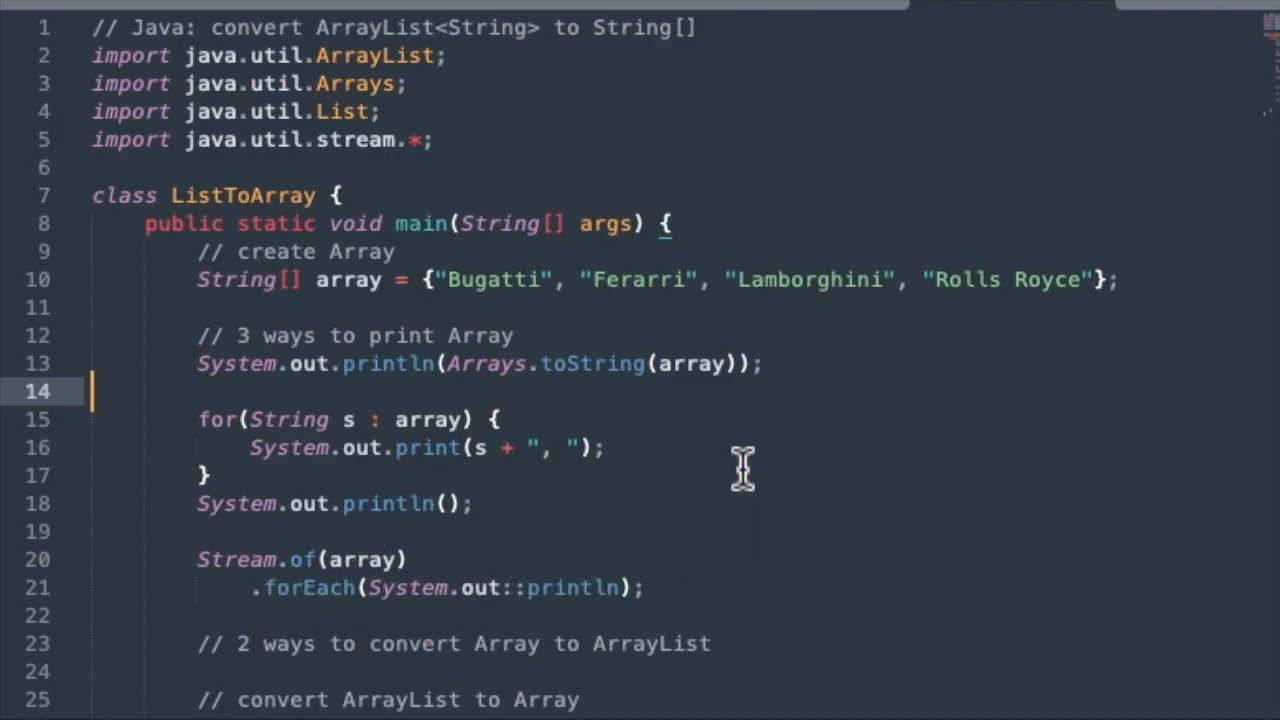
mouse_move(672, 388)
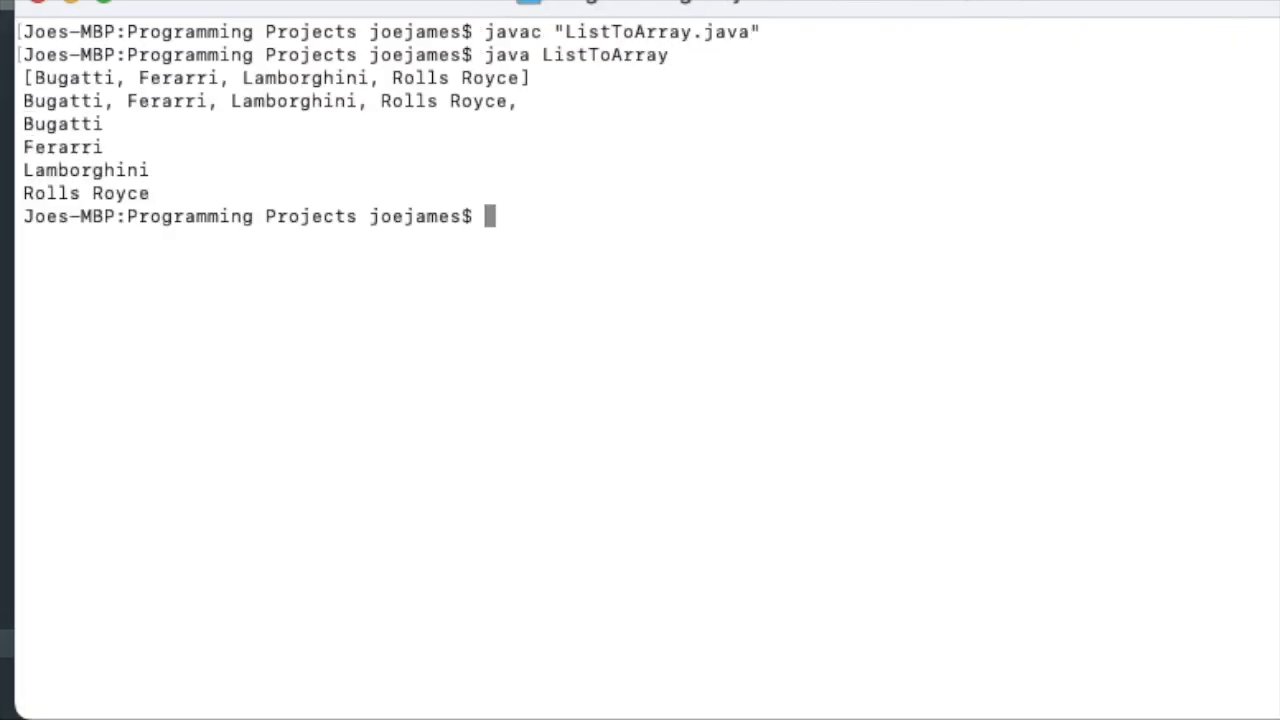
mouse_move(175, 85)
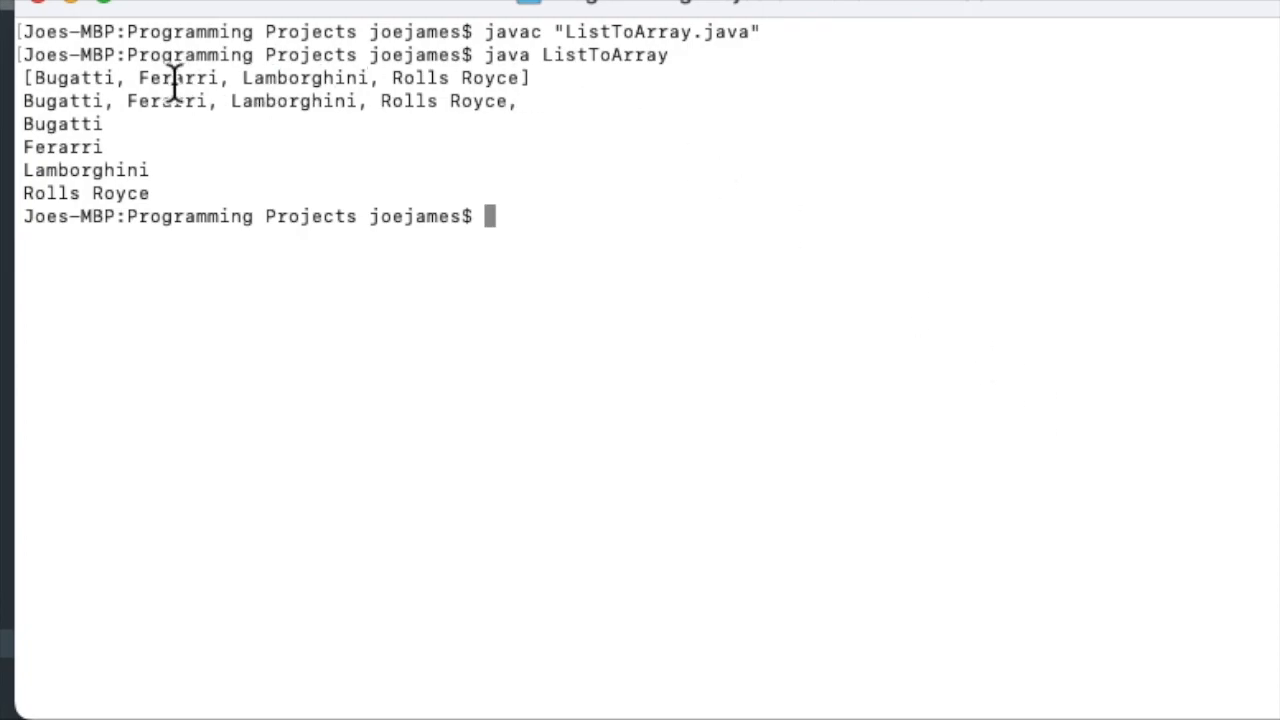
mouse_move(560, 90)
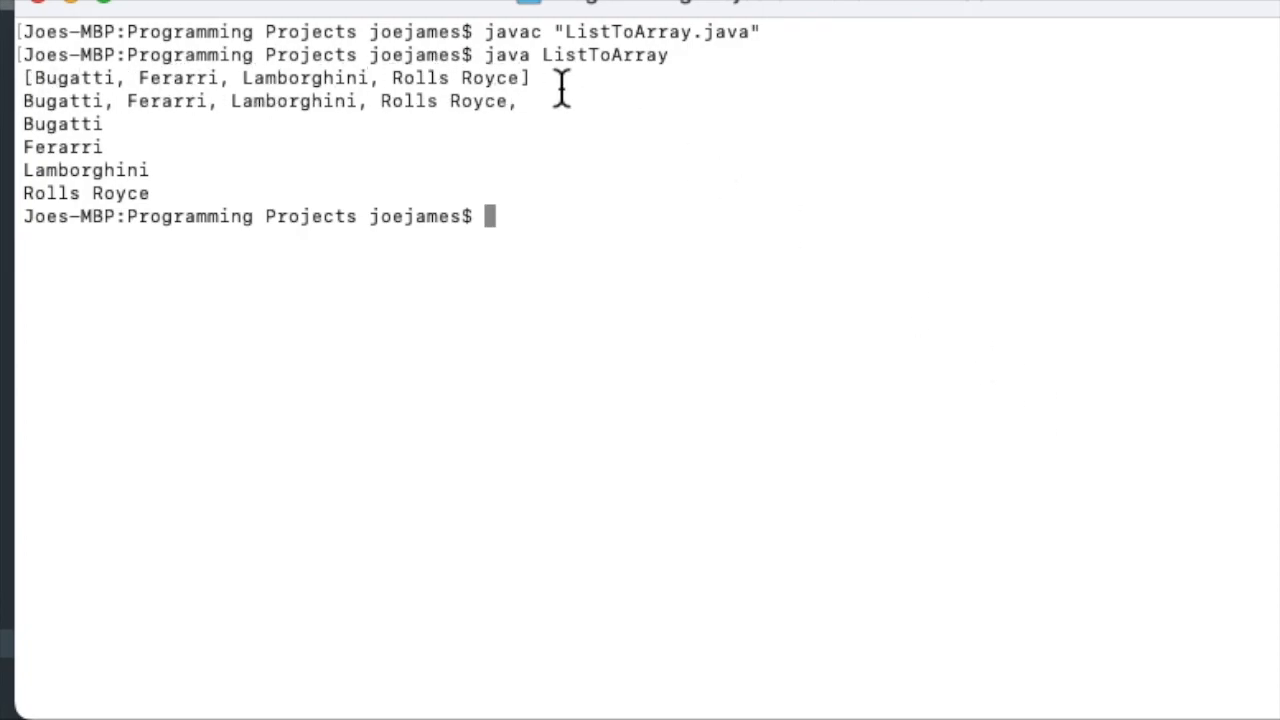
mouse_move(448, 110)
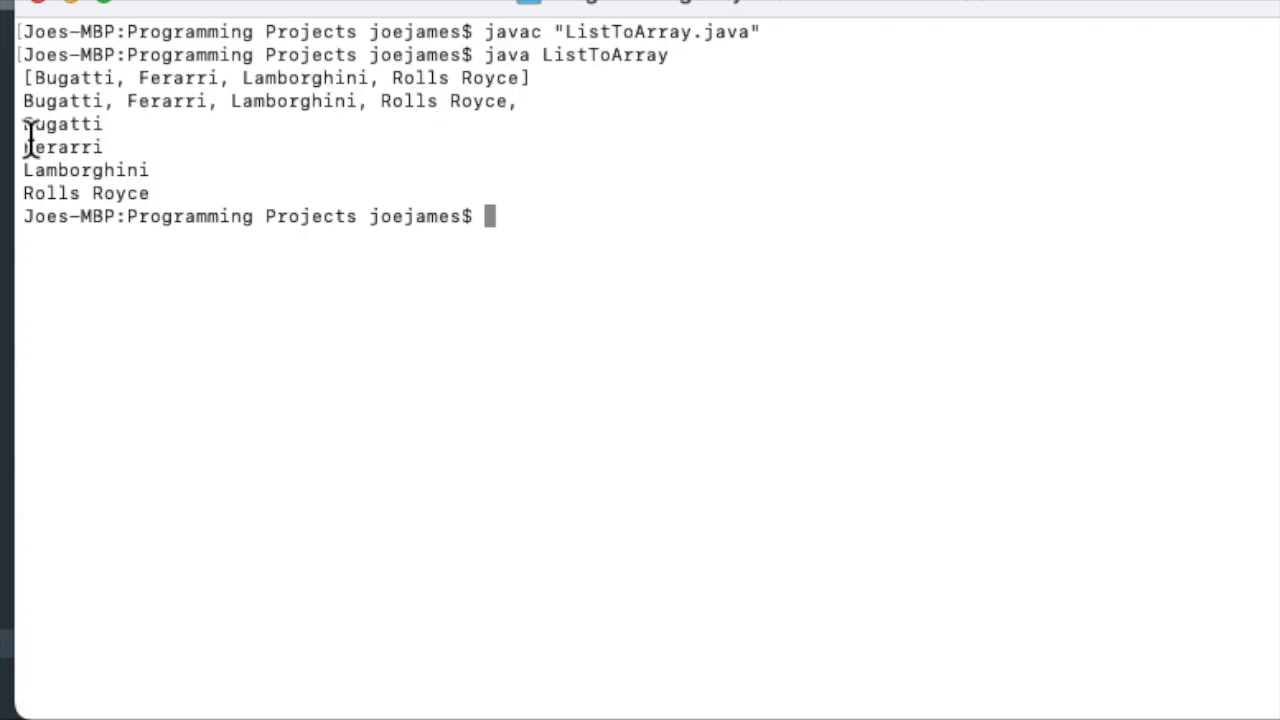
mouse_move(160, 175)
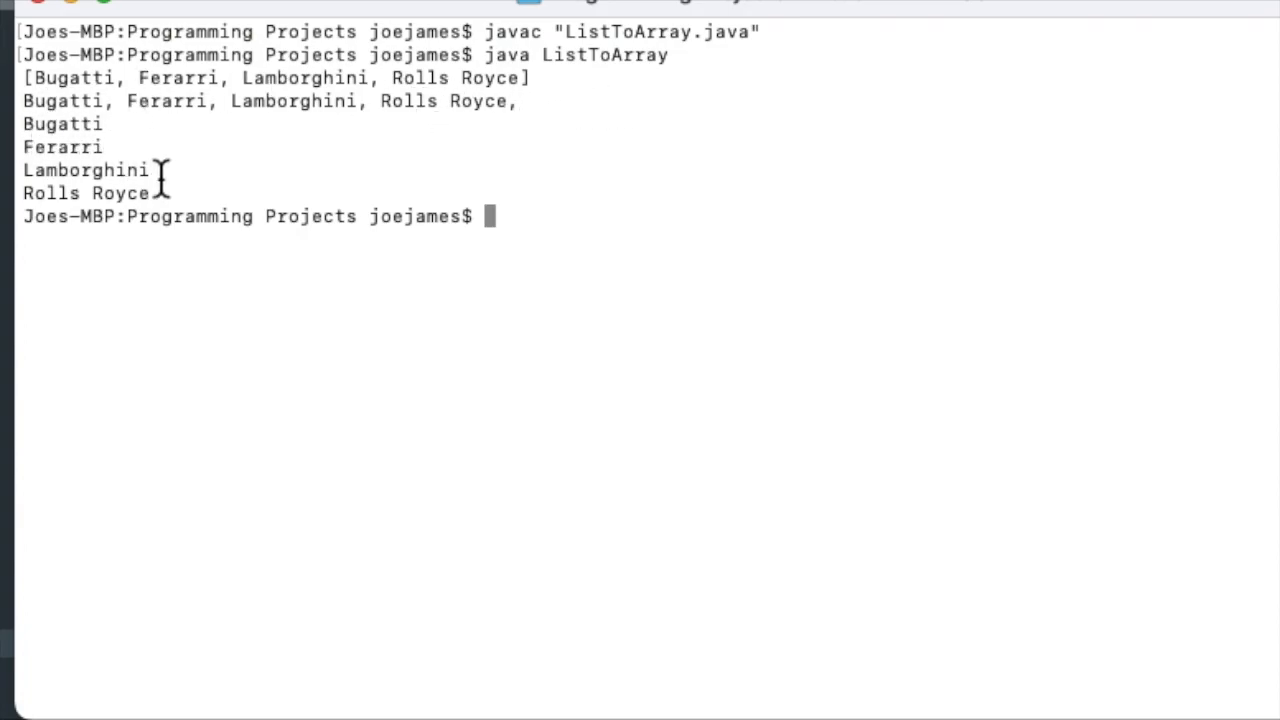
mouse_move(575, 260)
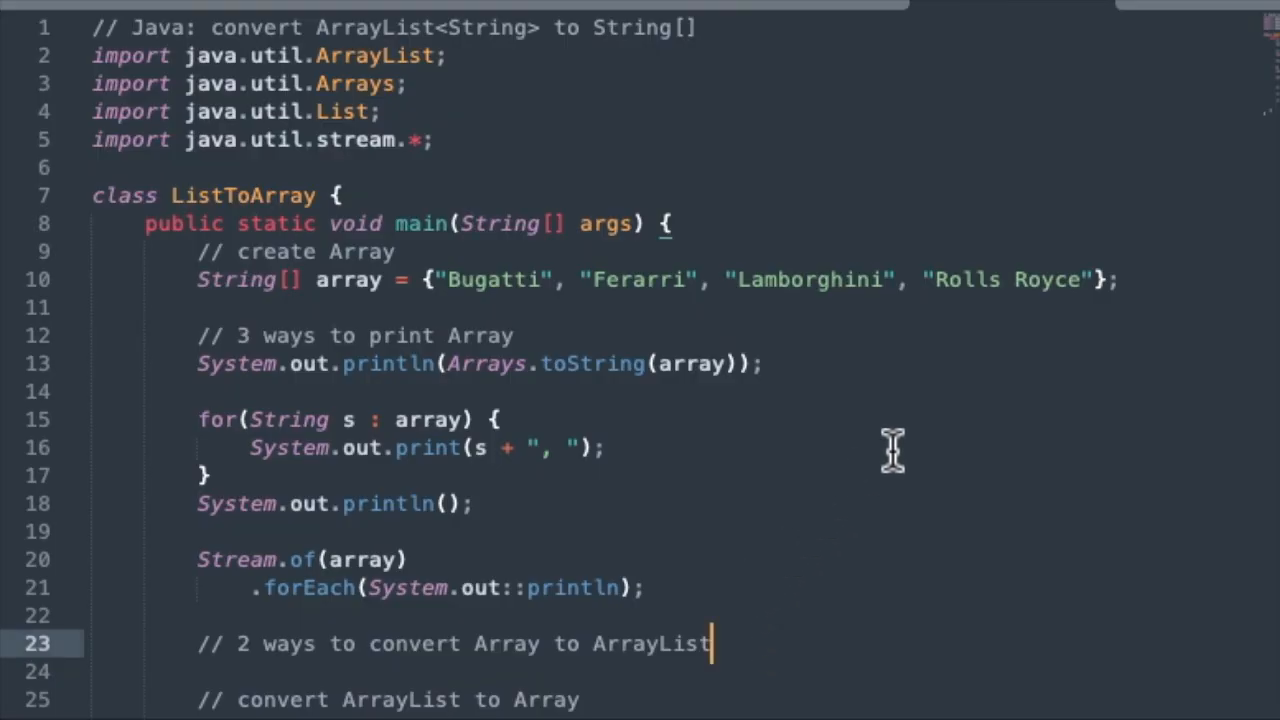
Scroll to the '2 ways to convert Array to ArrayList' comment to add the conversions
scroll(down, 3)
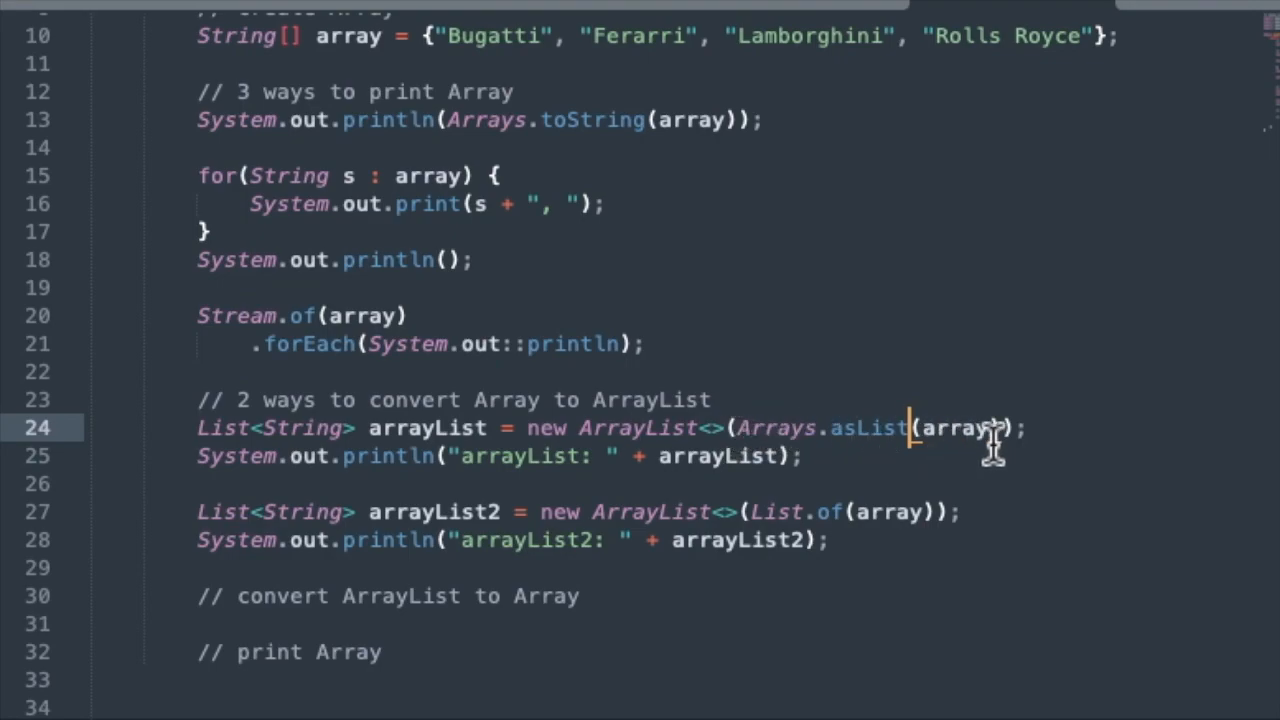
mouse_move(760, 430)
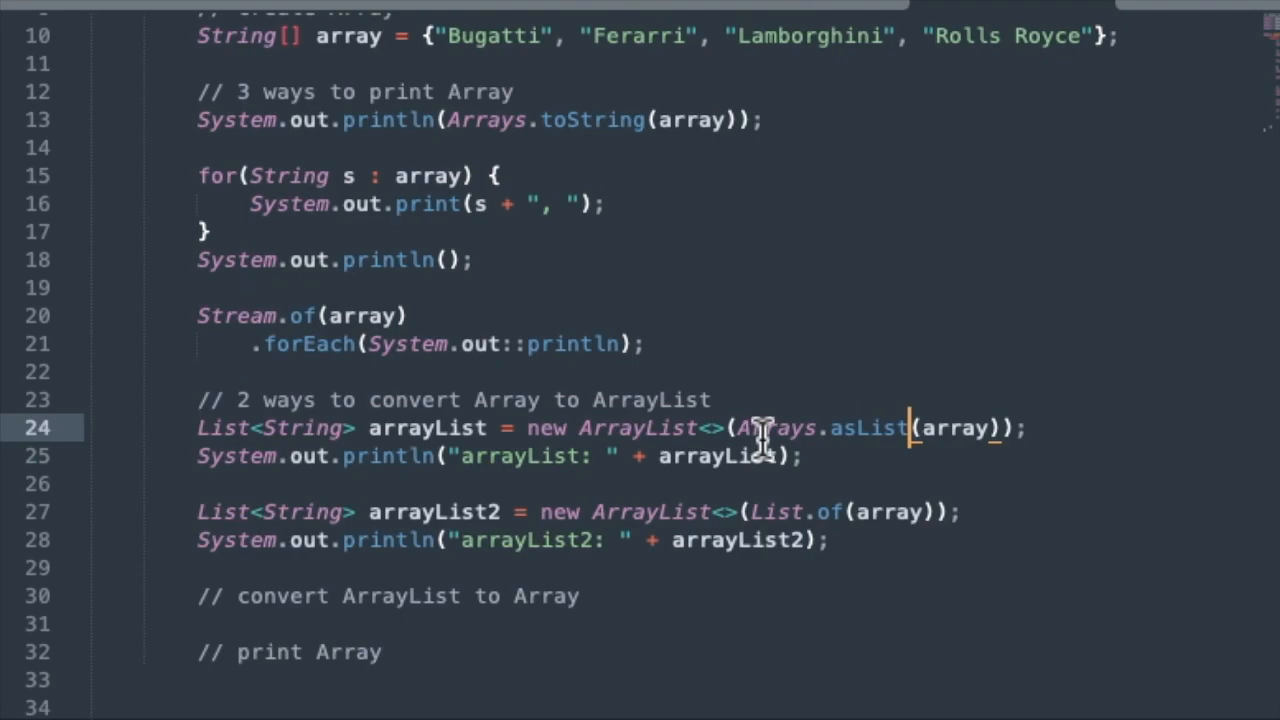
mouse_move(725, 425)
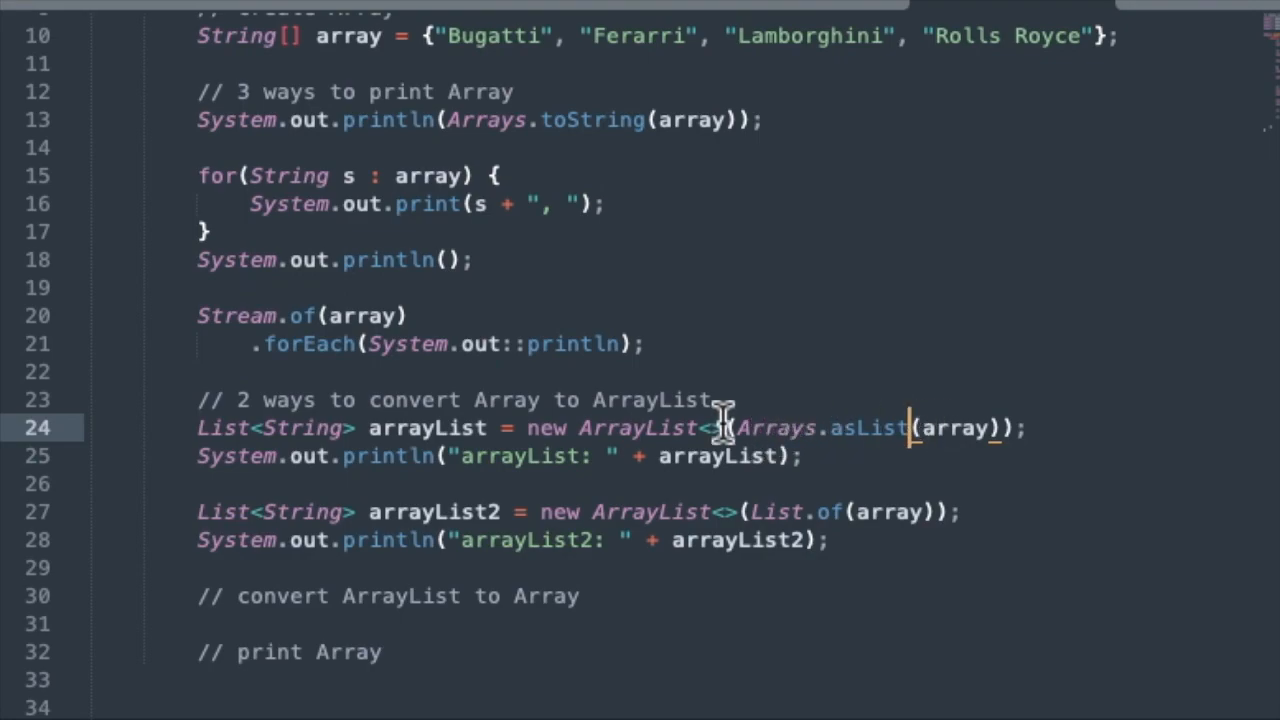
mouse_move(520, 427)
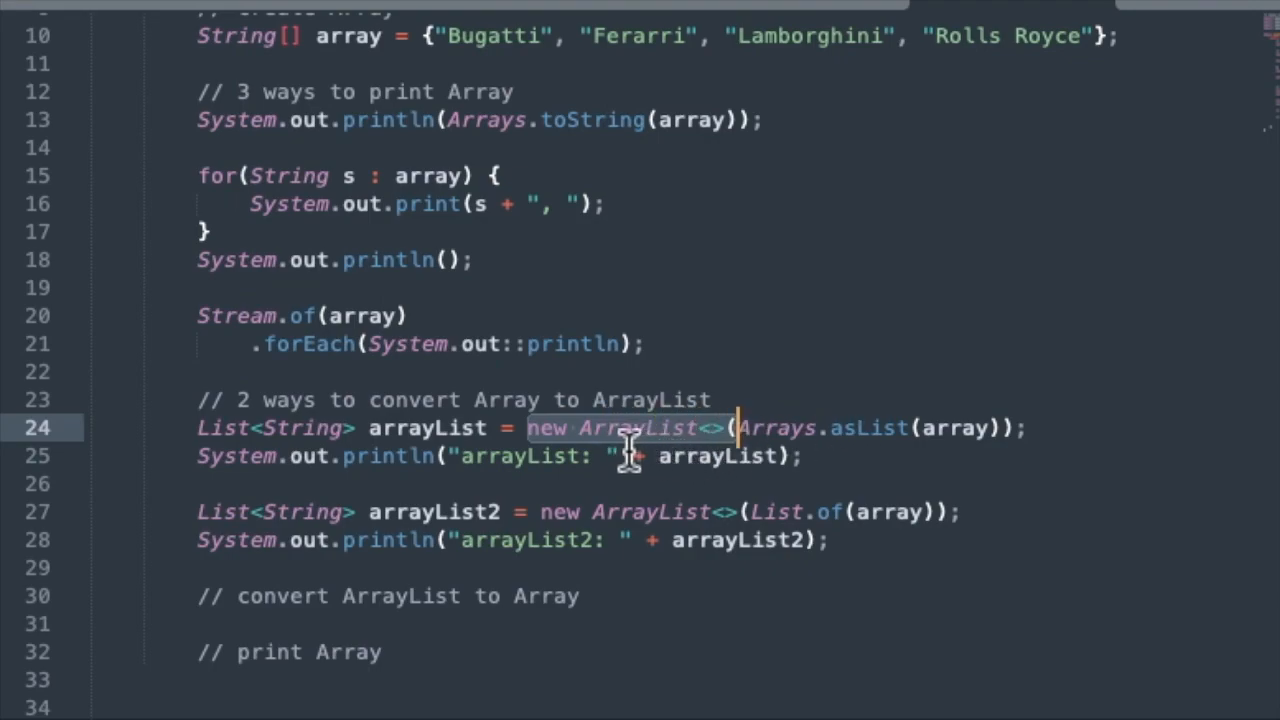
mouse_move(710, 455)
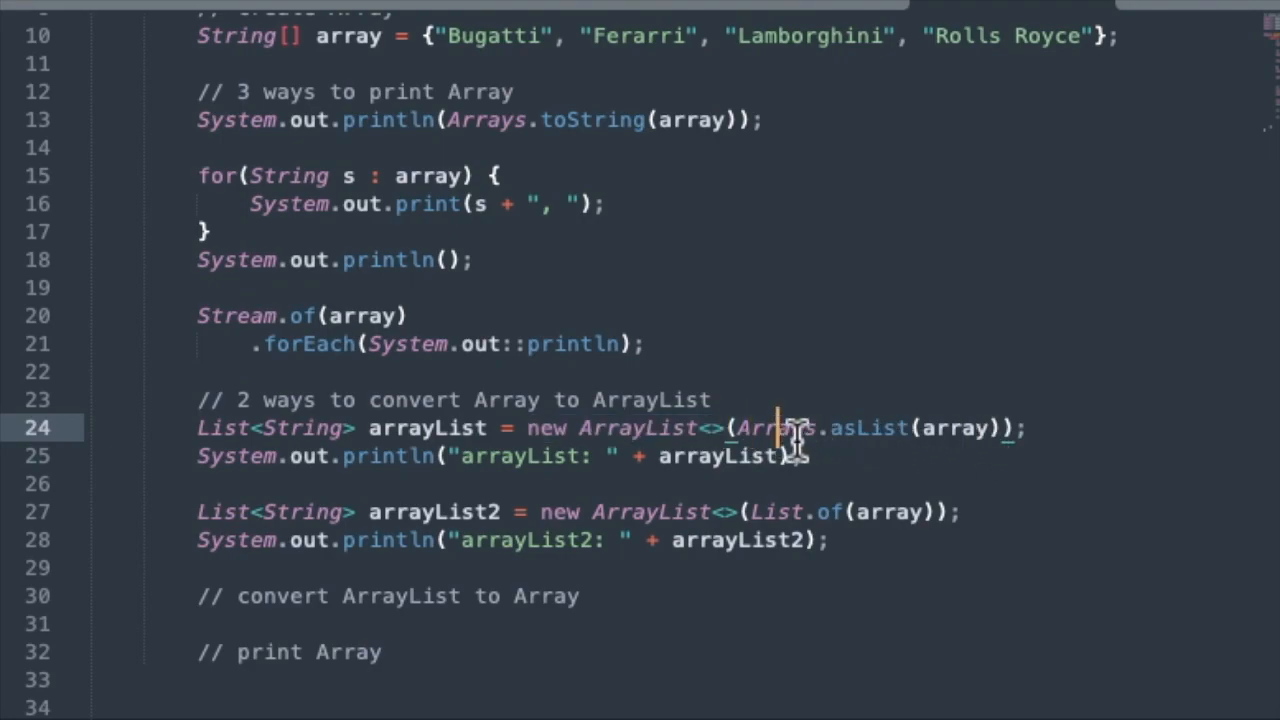
mouse_move(930, 445)
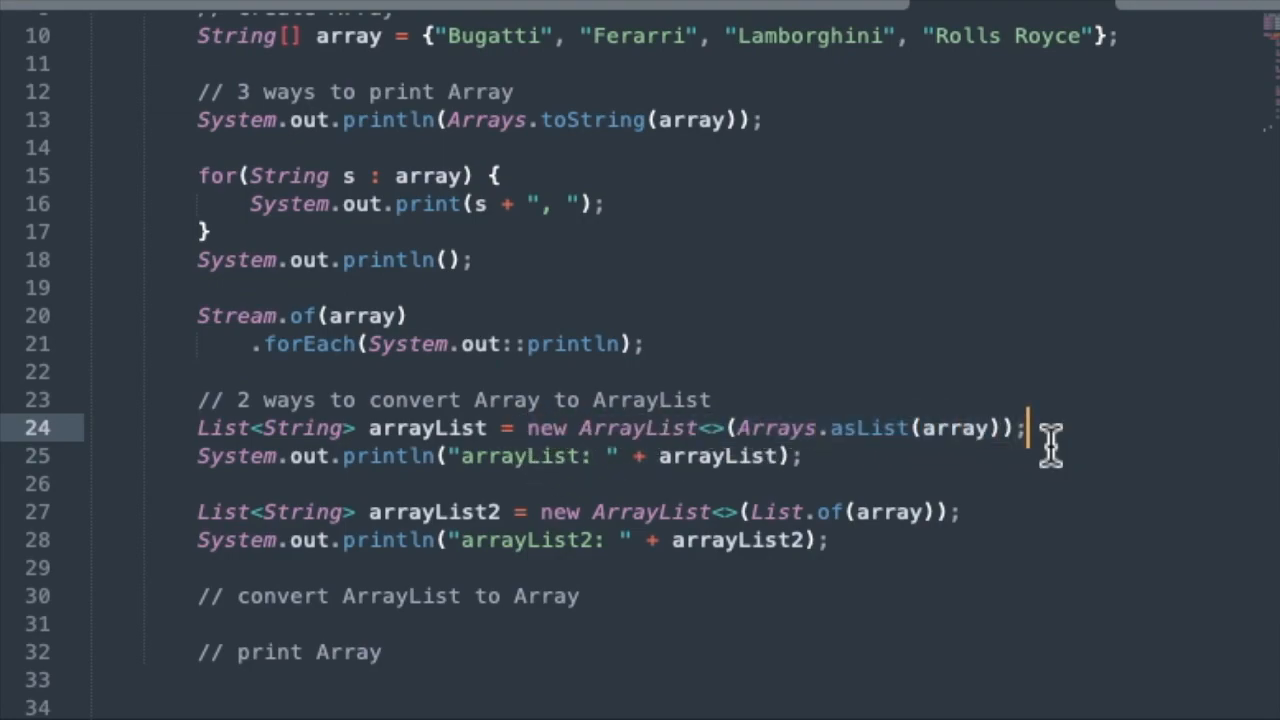
mouse_move(845, 475)
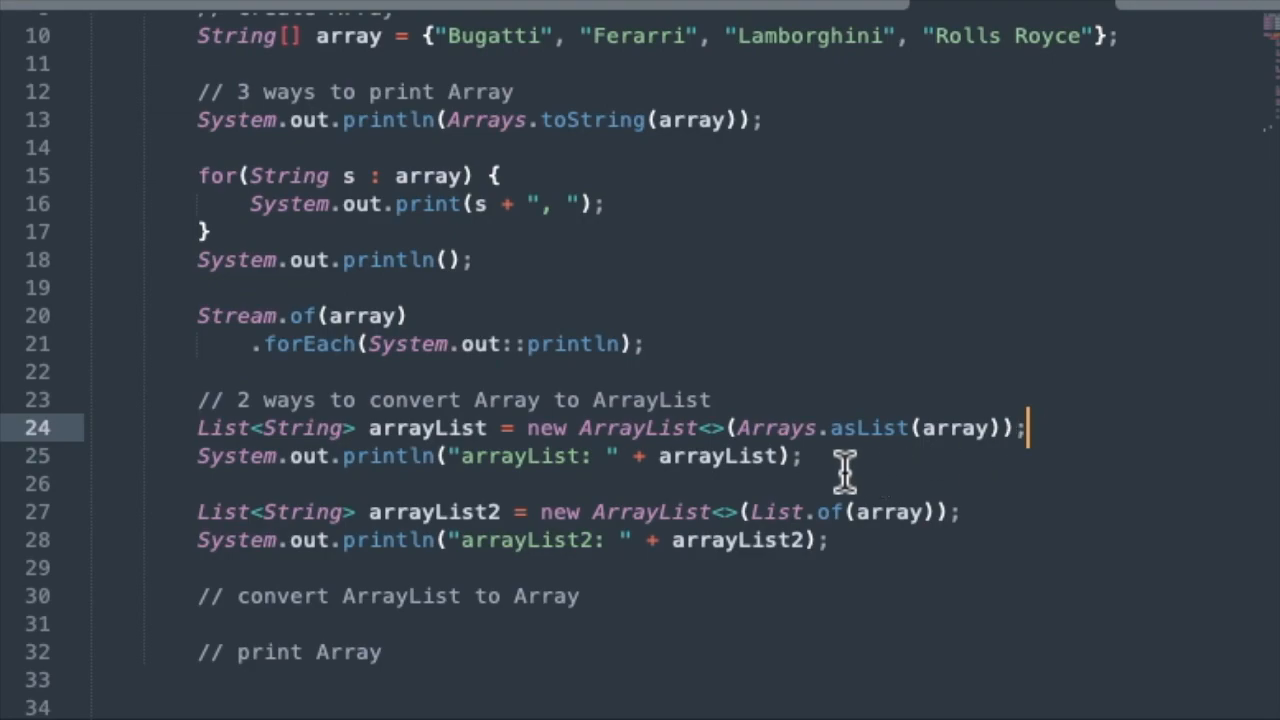
mouse_move(470, 385)
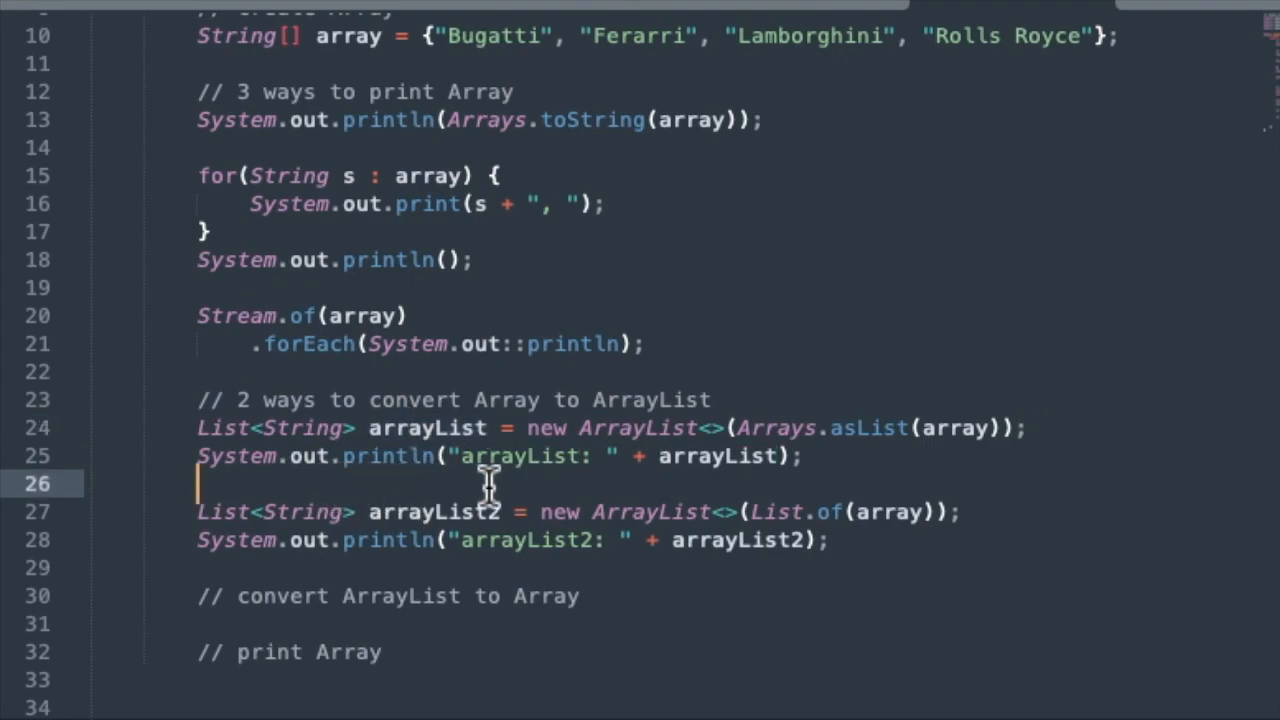
mouse_move(765, 511)
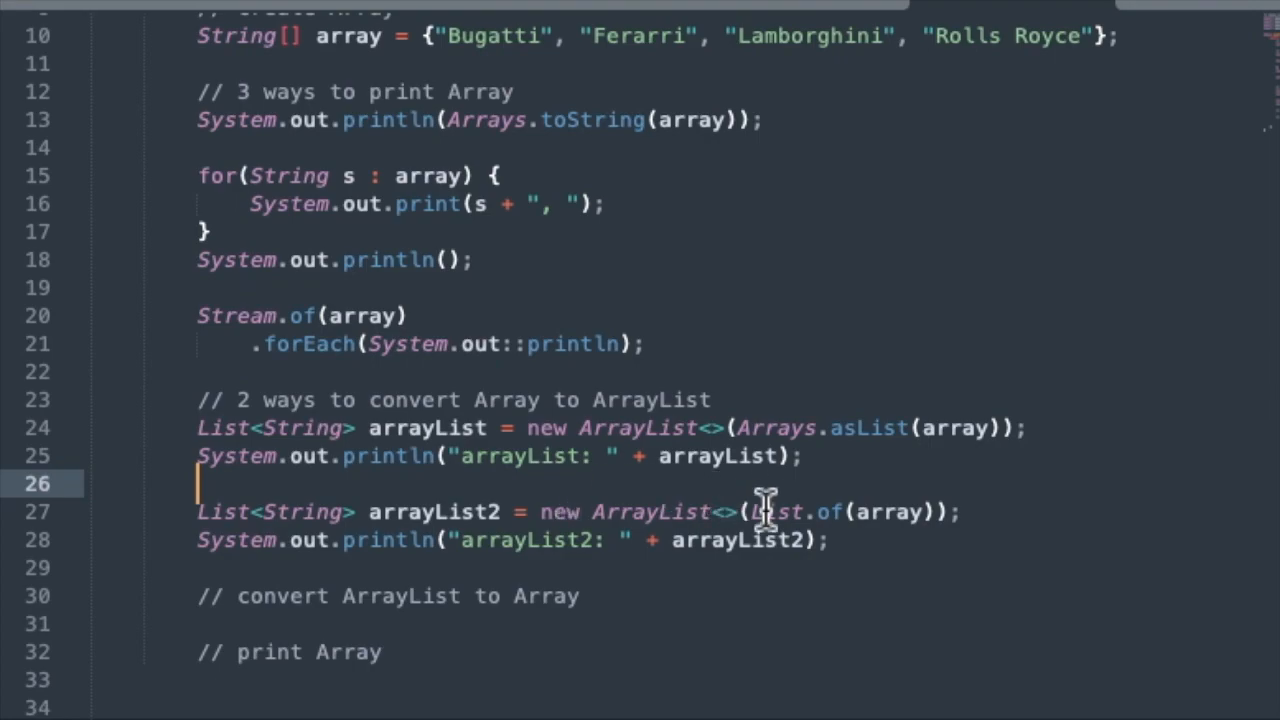
mouse_move(480, 511)
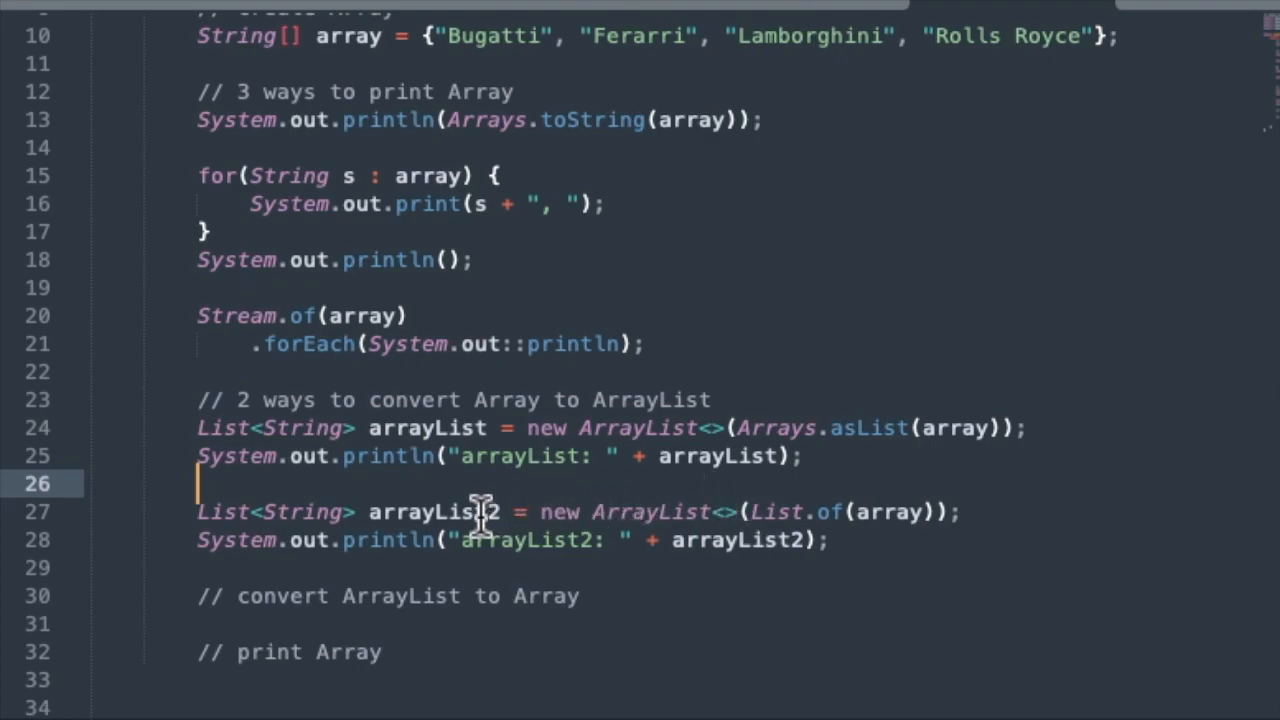
mouse_move(632, 525)
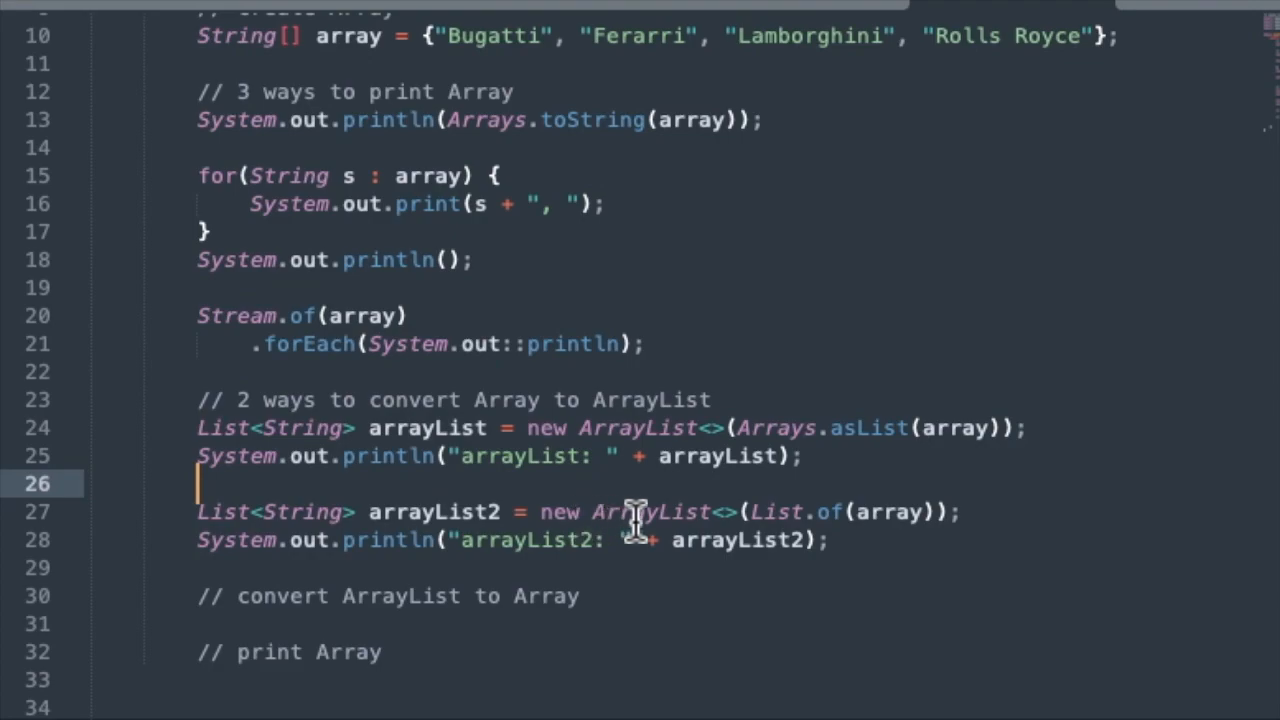
mouse_move(600, 525)
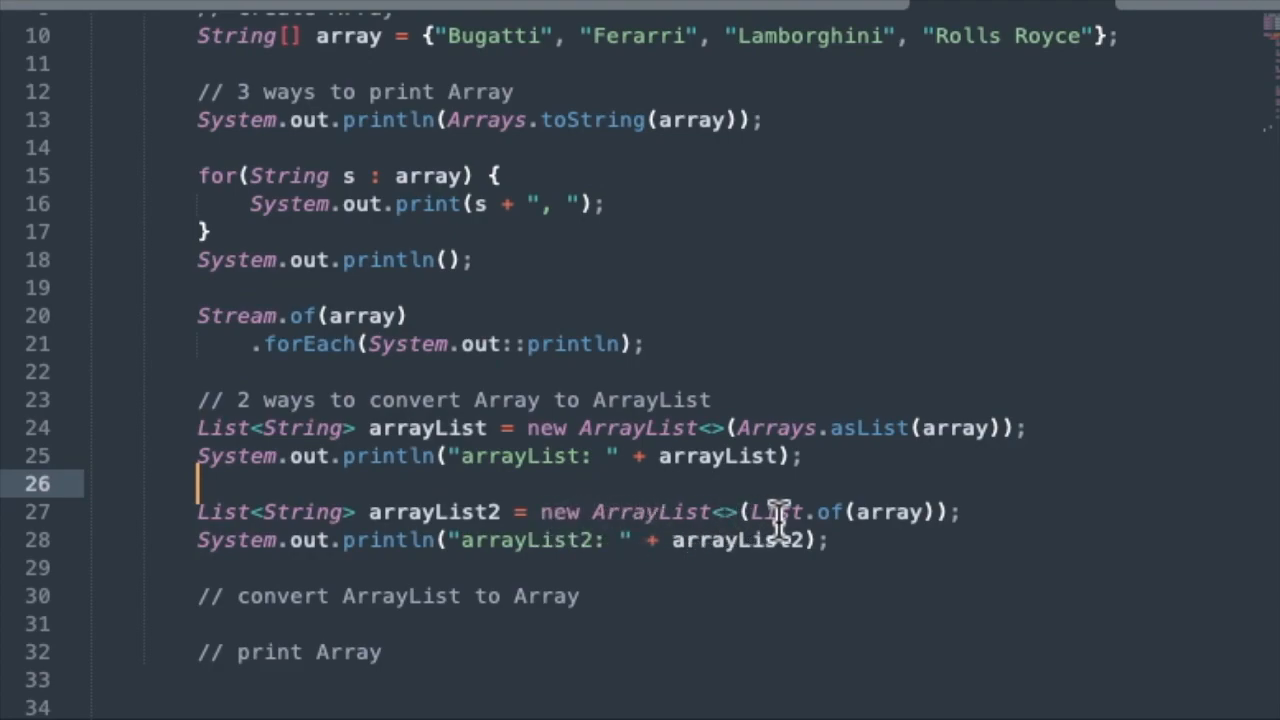
mouse_move(985, 515)
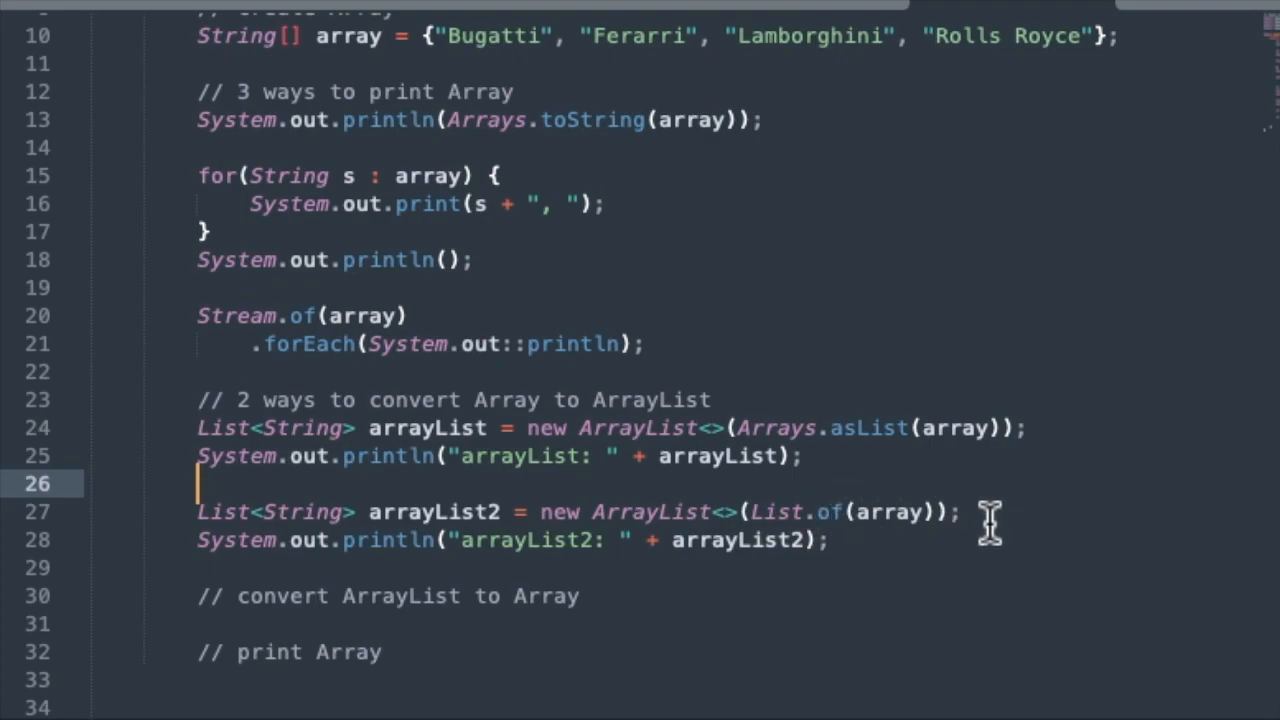
mouse_move(895, 515)
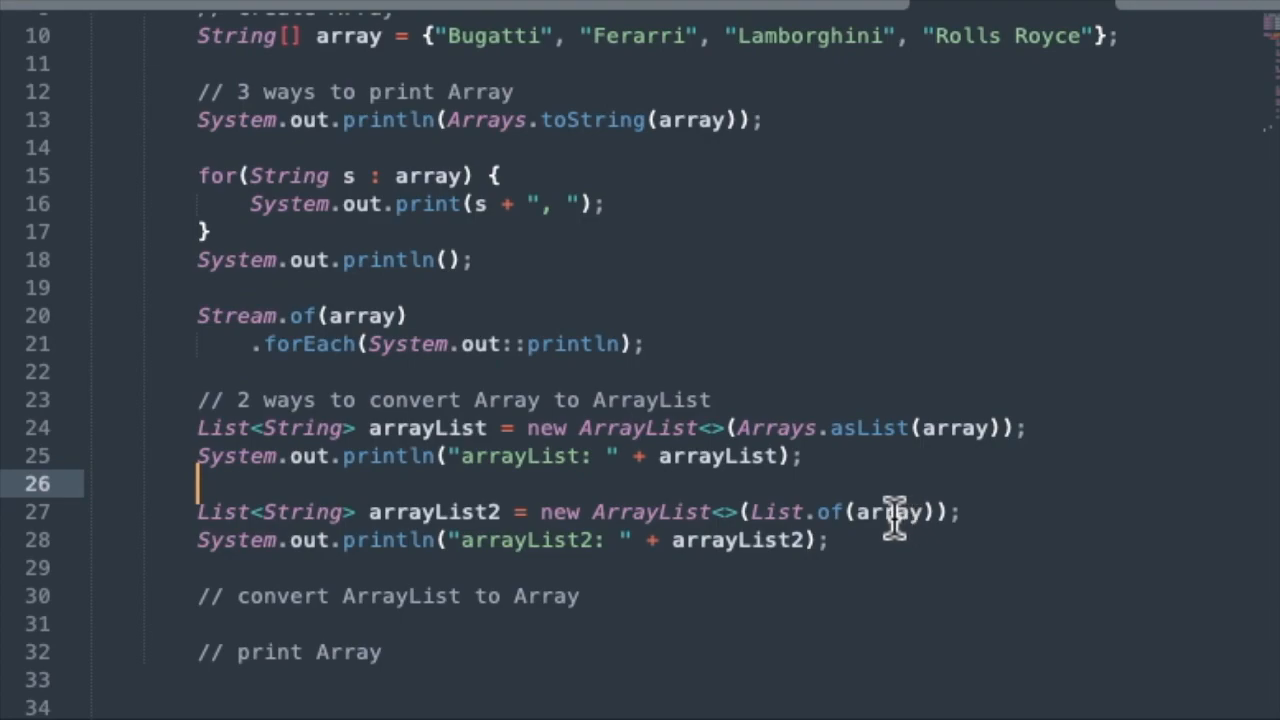
mouse_move(780, 511)
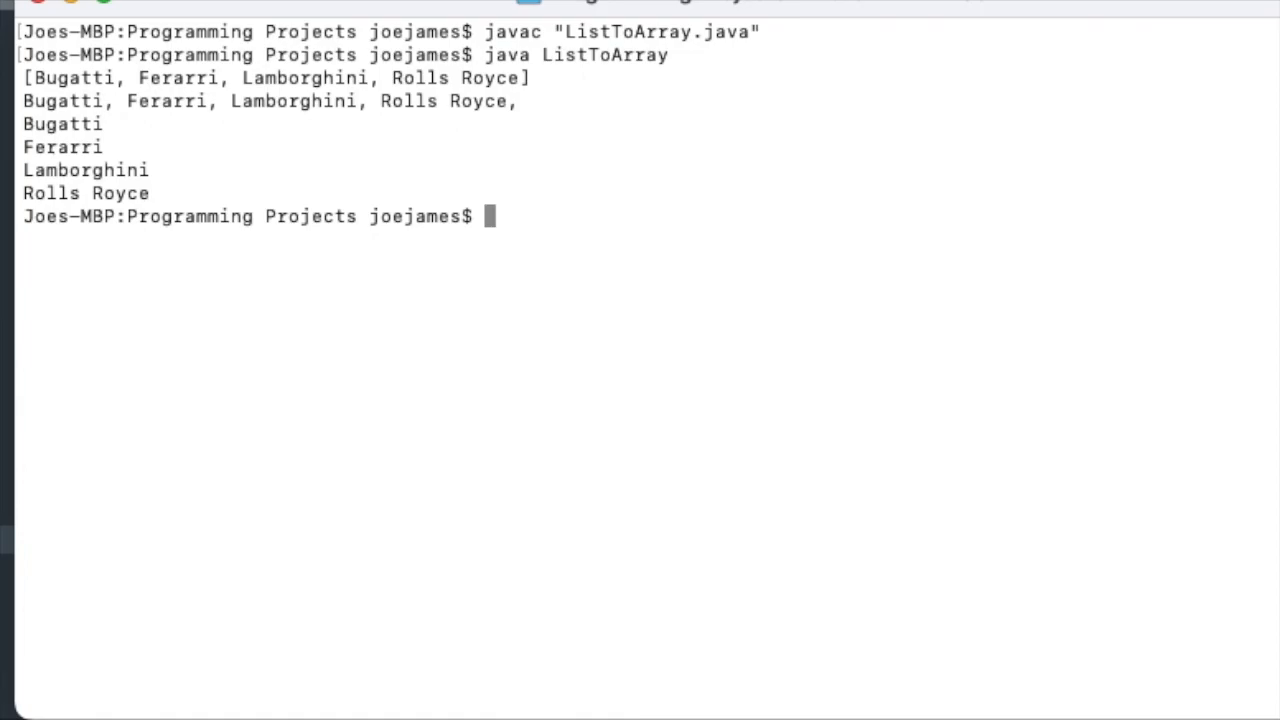
Recompile ListToArray.java by recalling the earlier javac command
key(Up)
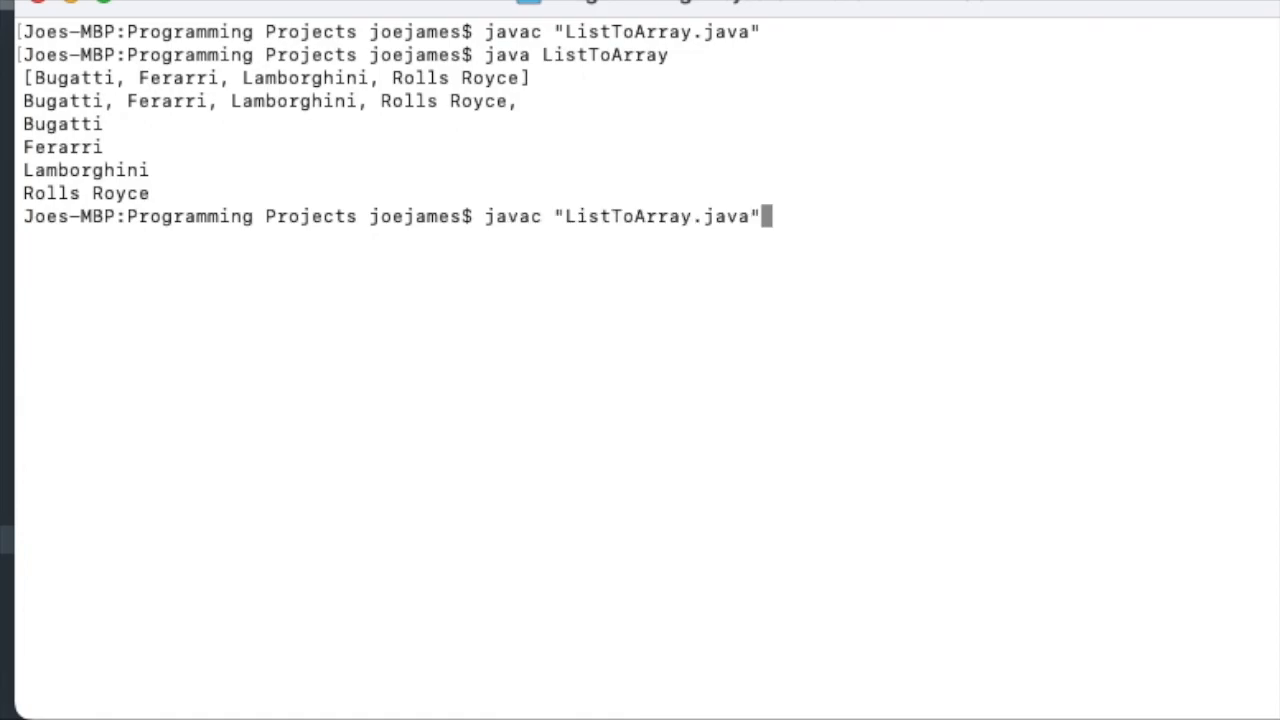
key(Return)
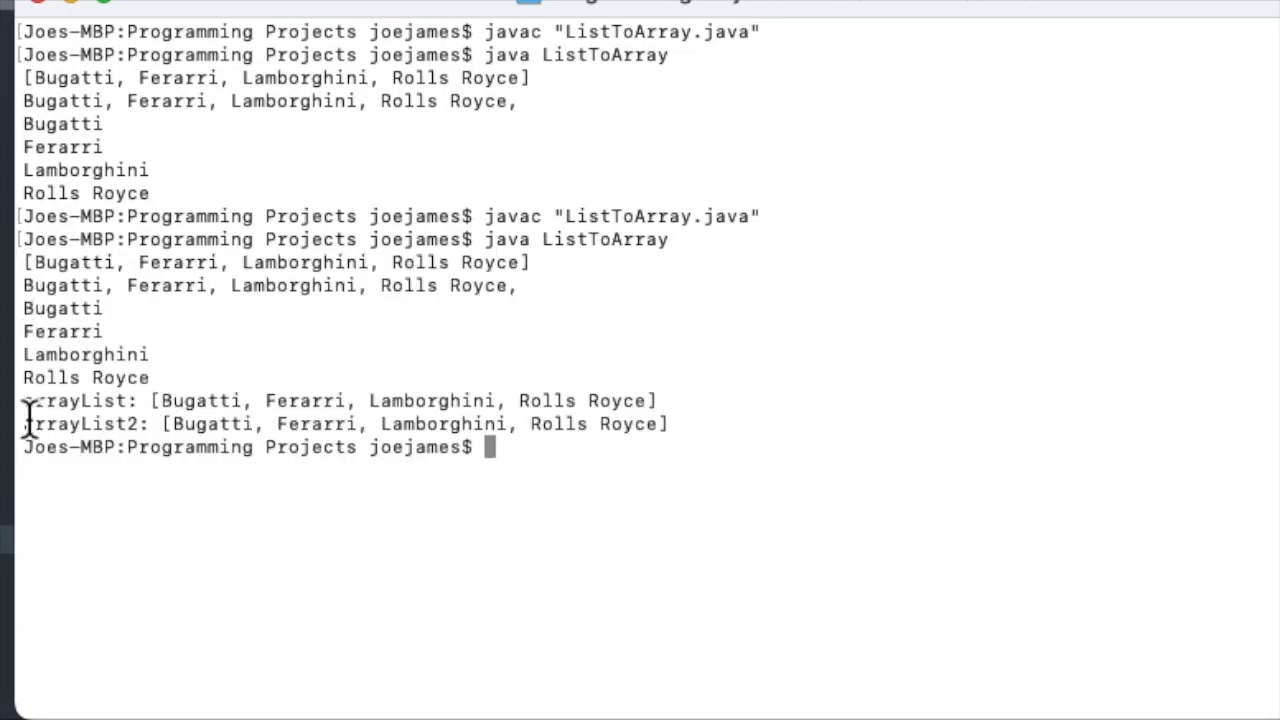
mouse_move(490, 423)
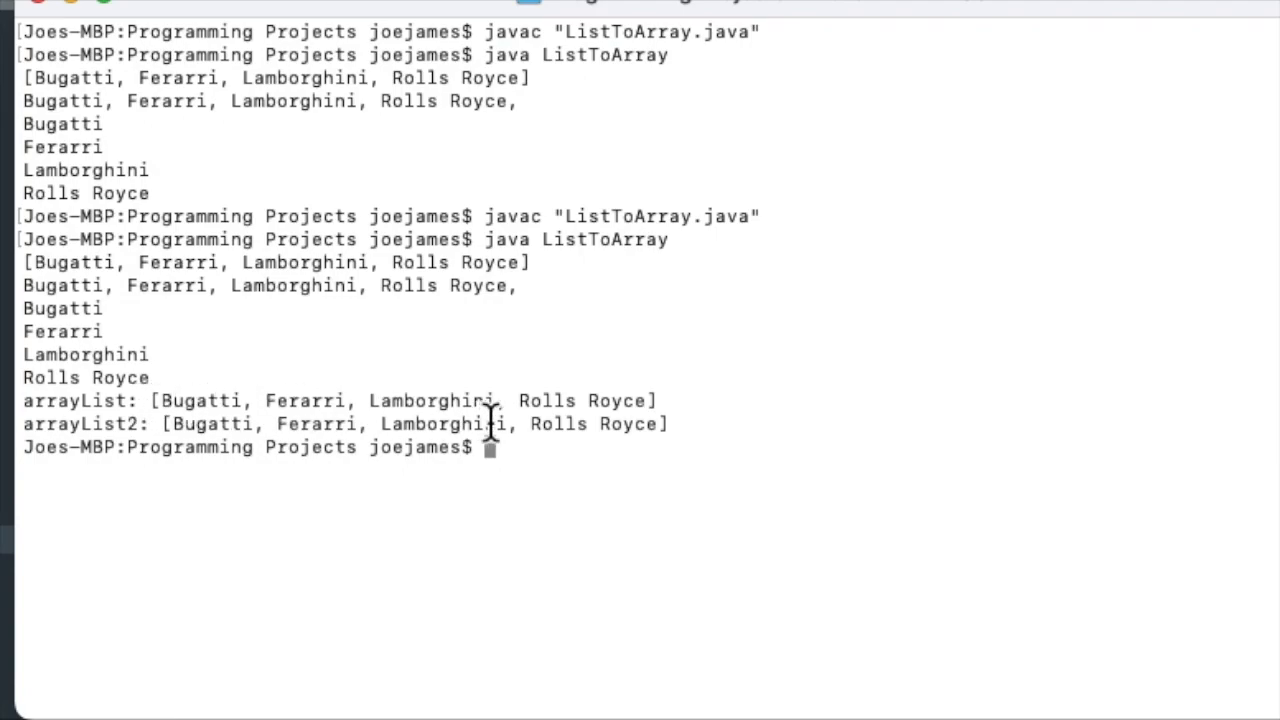
mouse_move(760, 445)
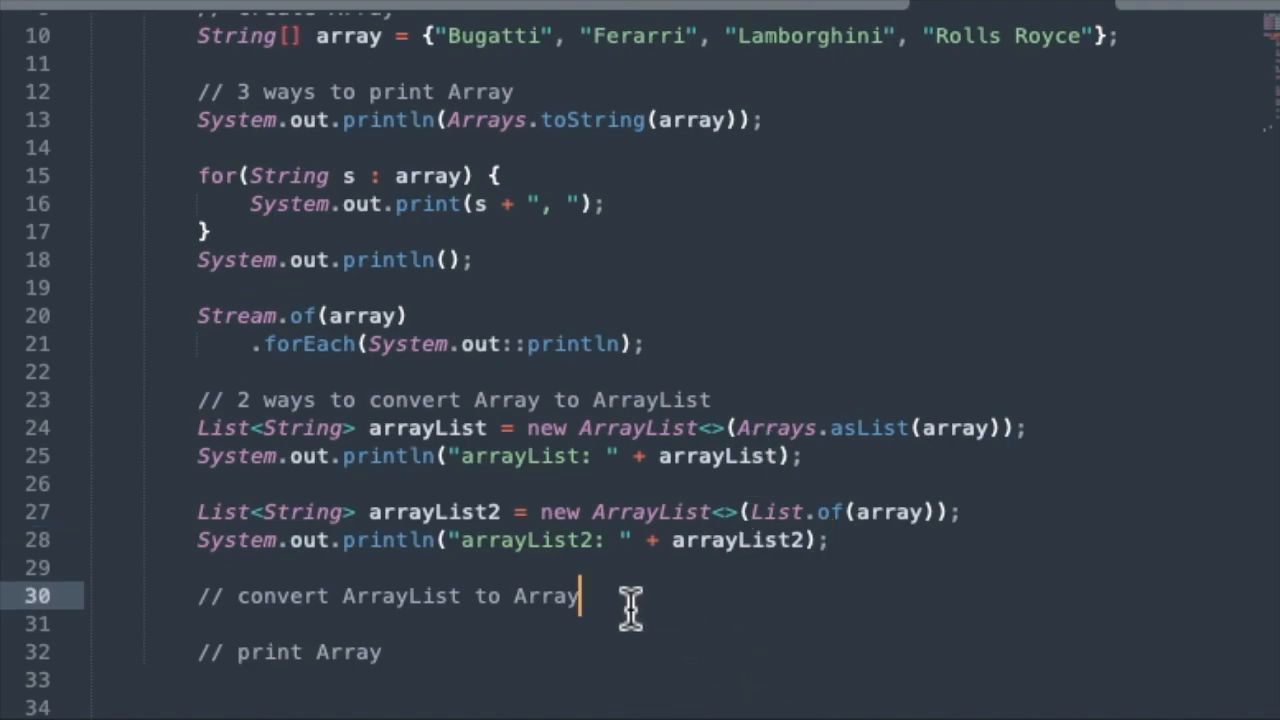
mouse_move(707, 620)
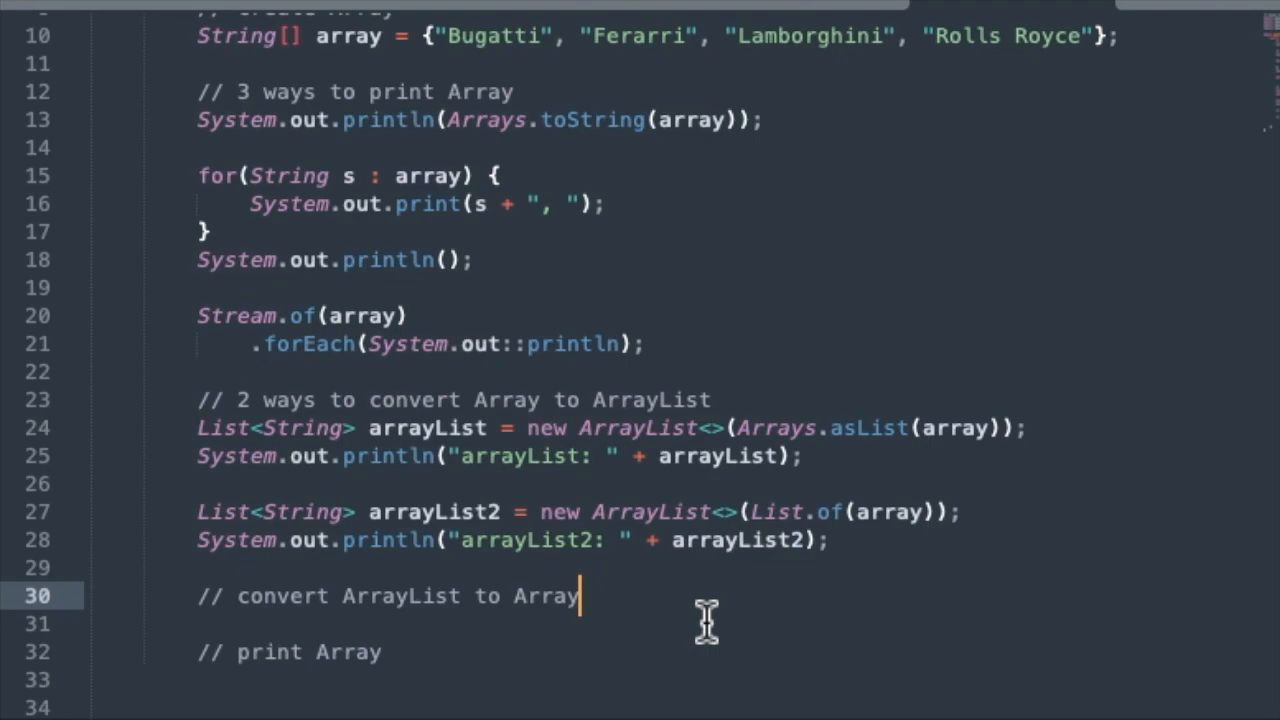
Add String[] array2 = arrayList.toArray(new String[0]); and scroll down to the print section
text(String[] array2 = arrayList.toArray(new String[0]);)
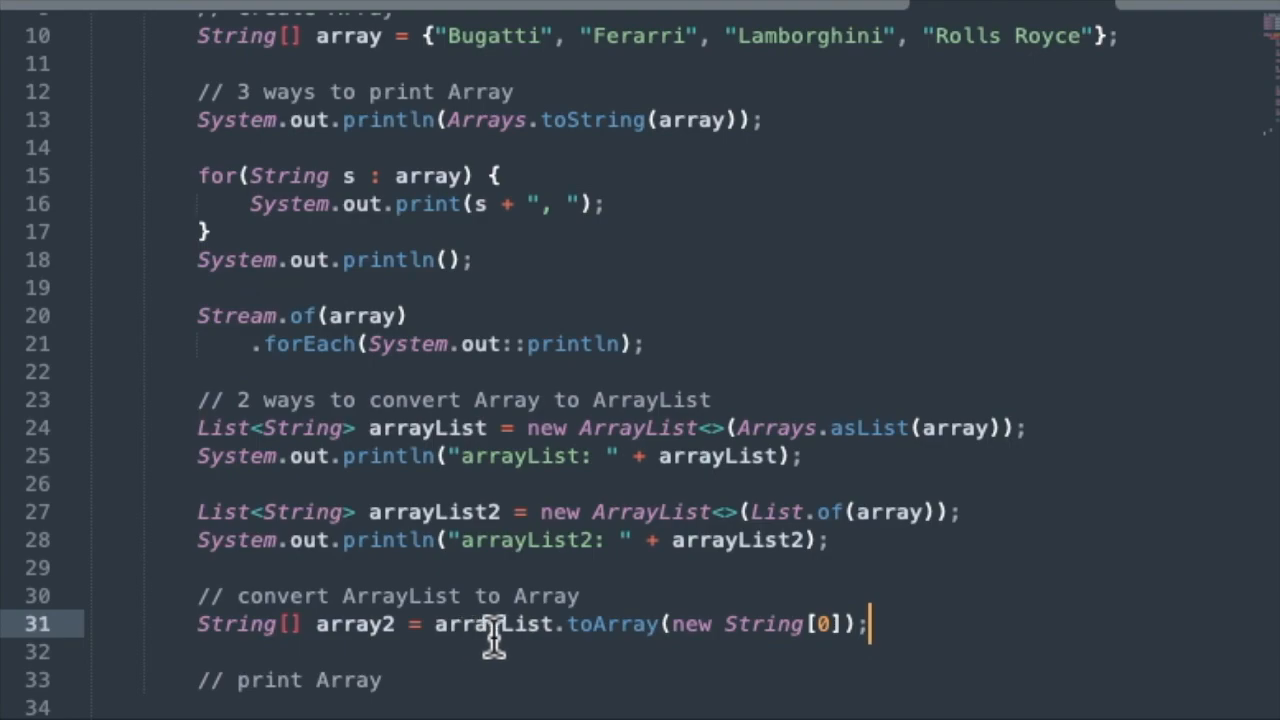
mouse_move(683, 665)
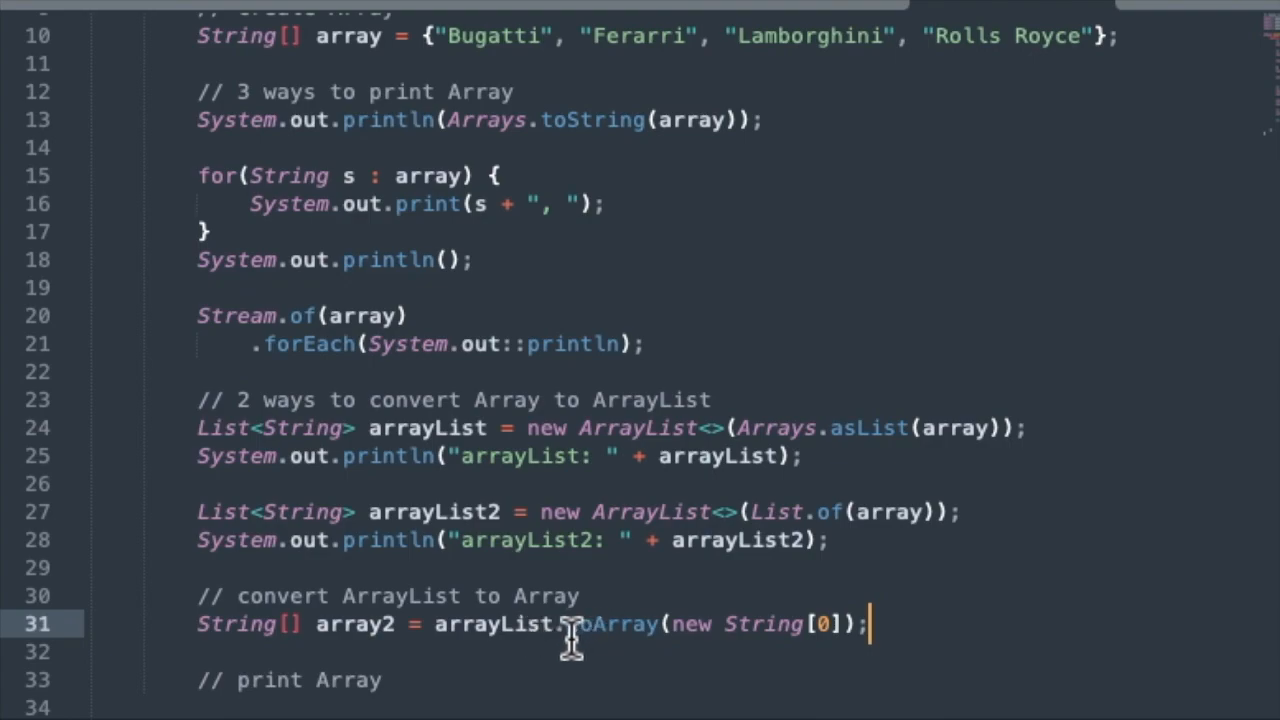
mouse_move(665, 637)
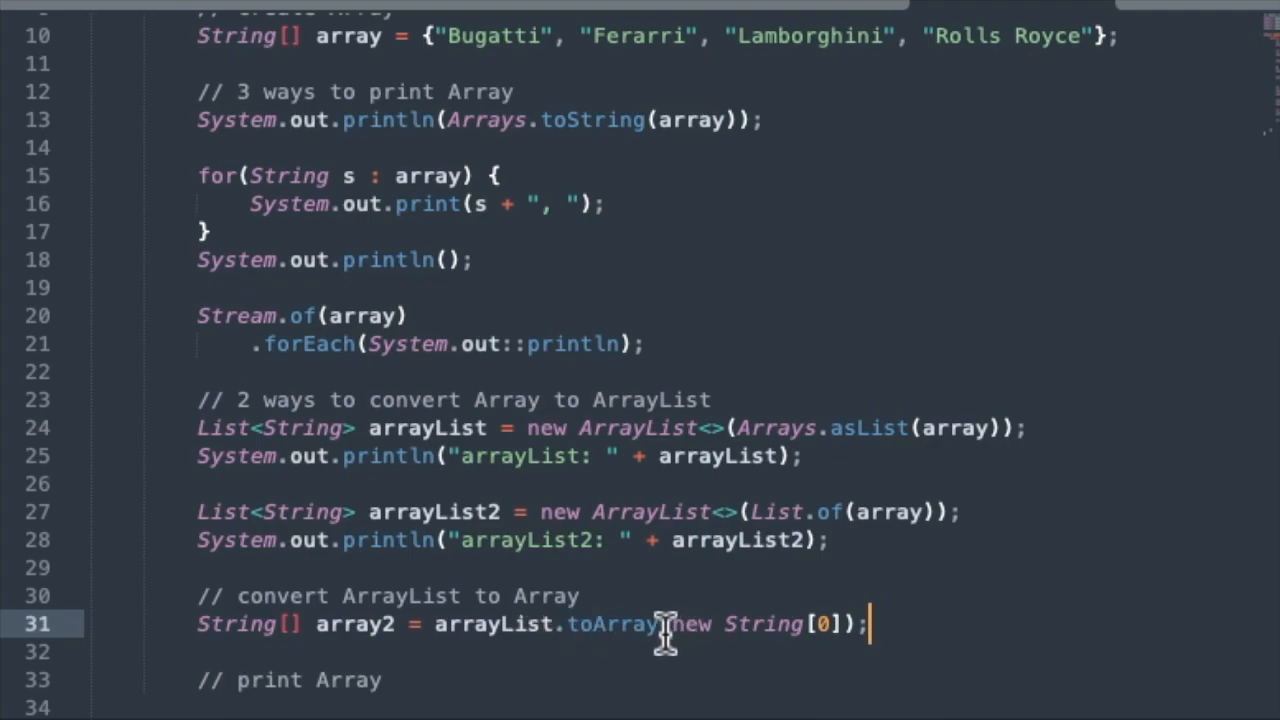
mouse_move(530, 637)
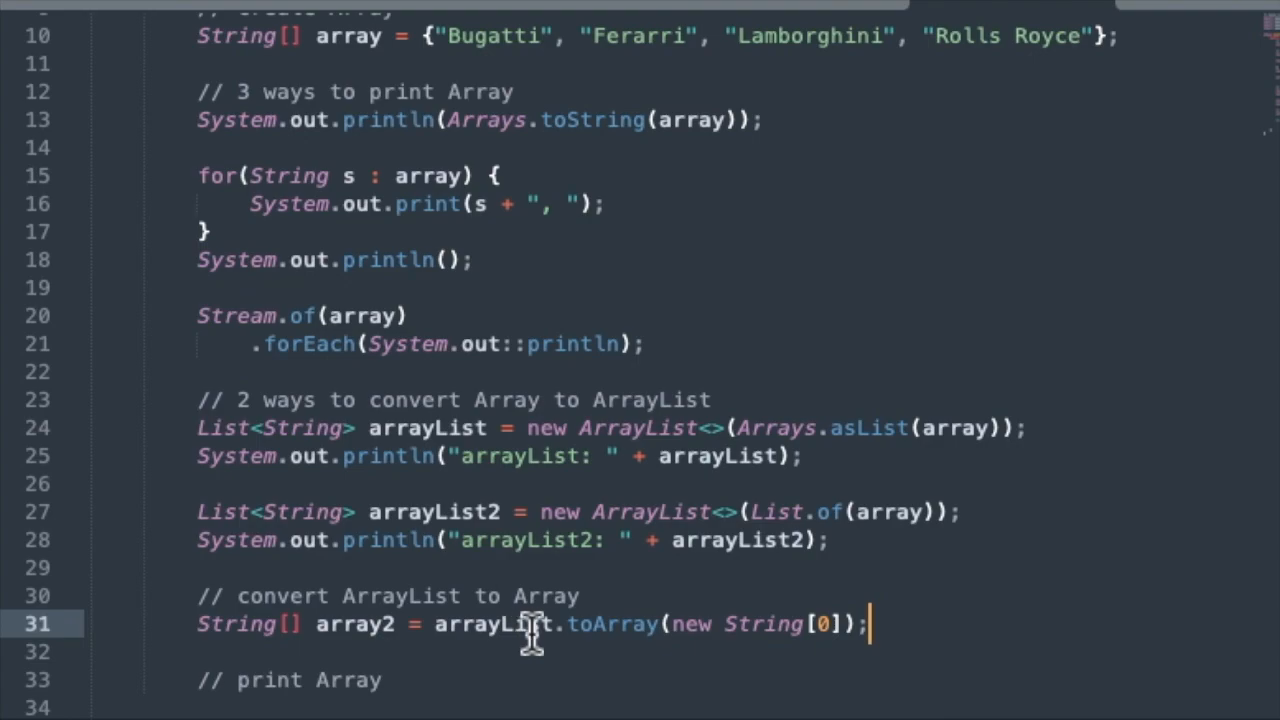
mouse_move(680, 623)
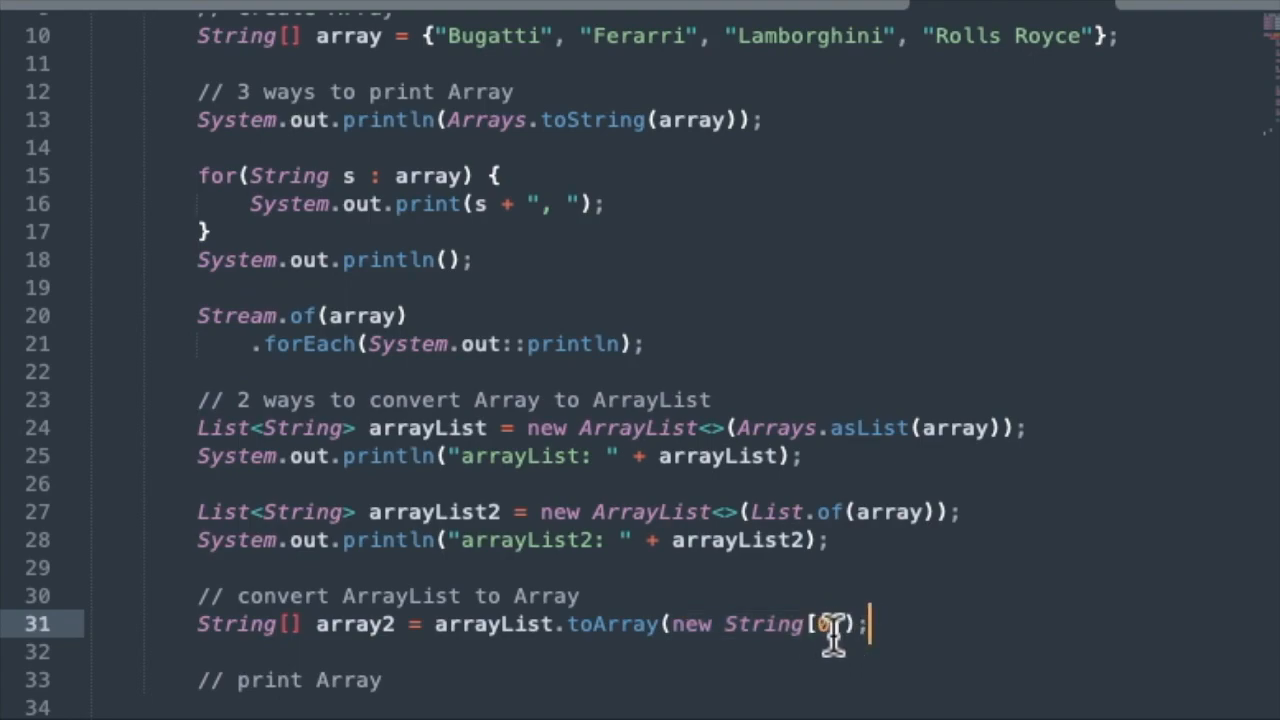
mouse_move(730, 625)
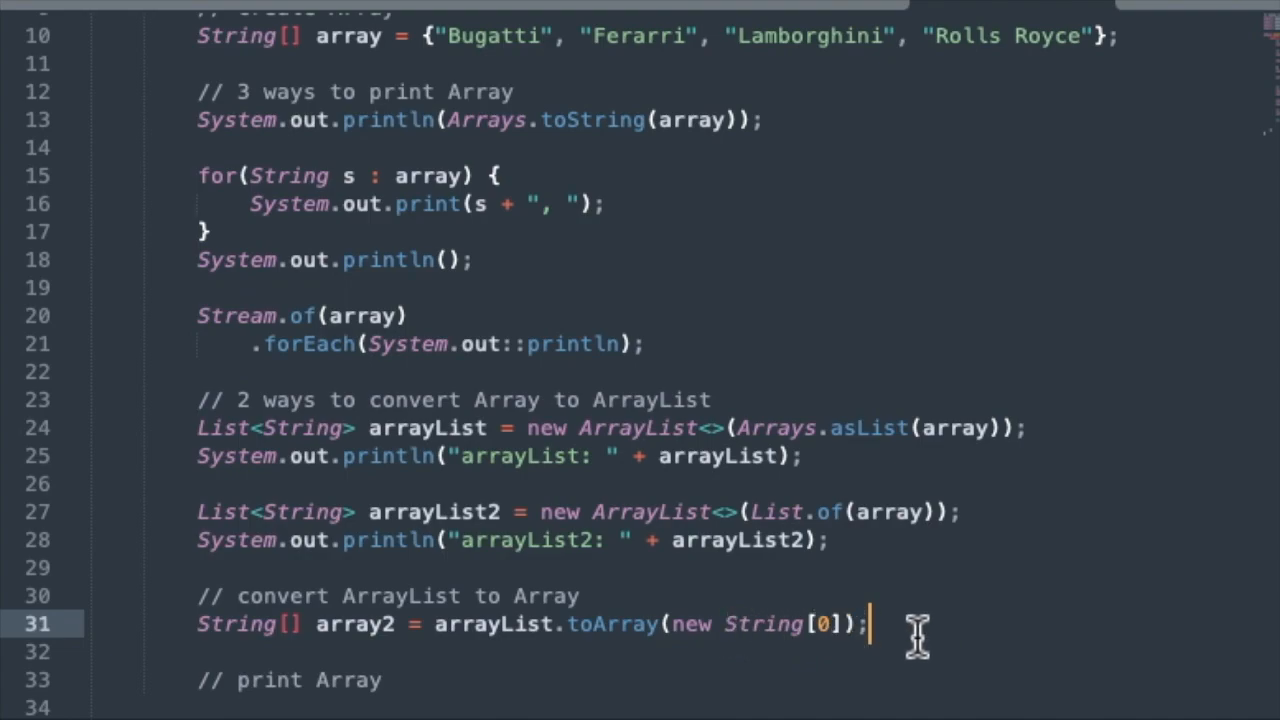
mouse_move(765, 635)
text(Stream.of(array2))
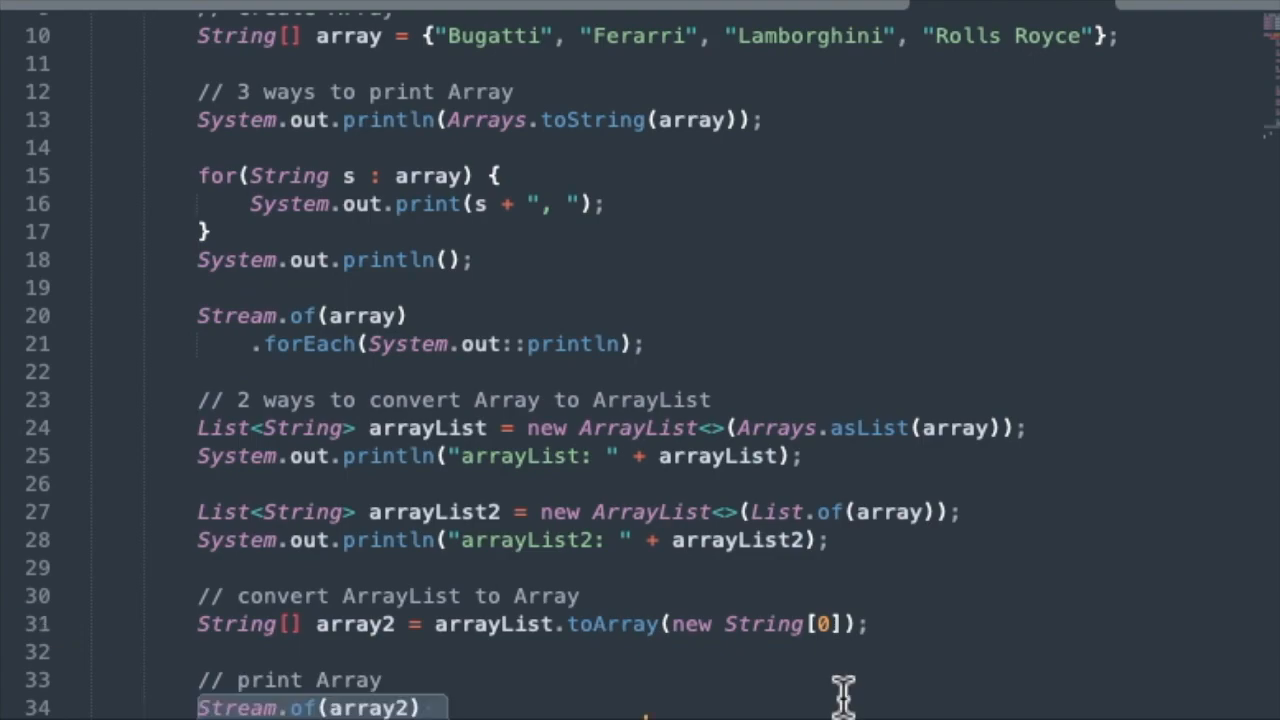
mouse_move(428, 625)
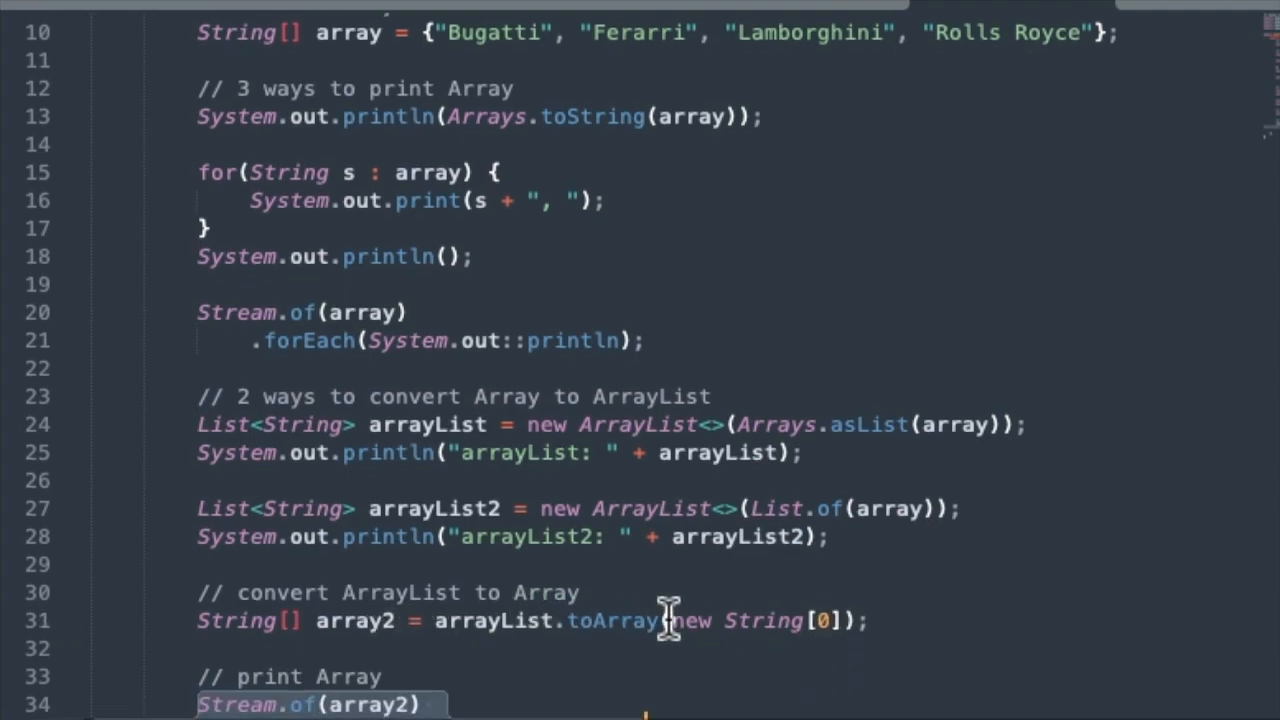
scroll(down, 3)
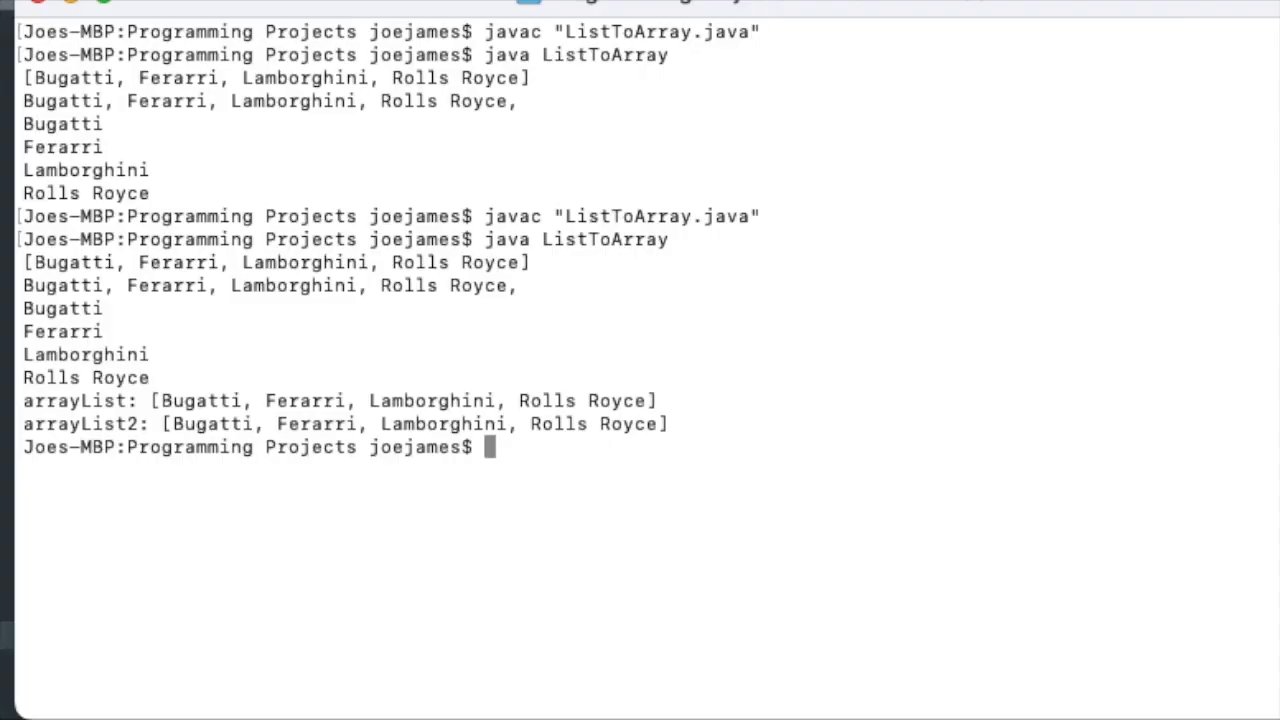
Recompile with javac "ListToArray.java"
text(javac "ListToArray.java")
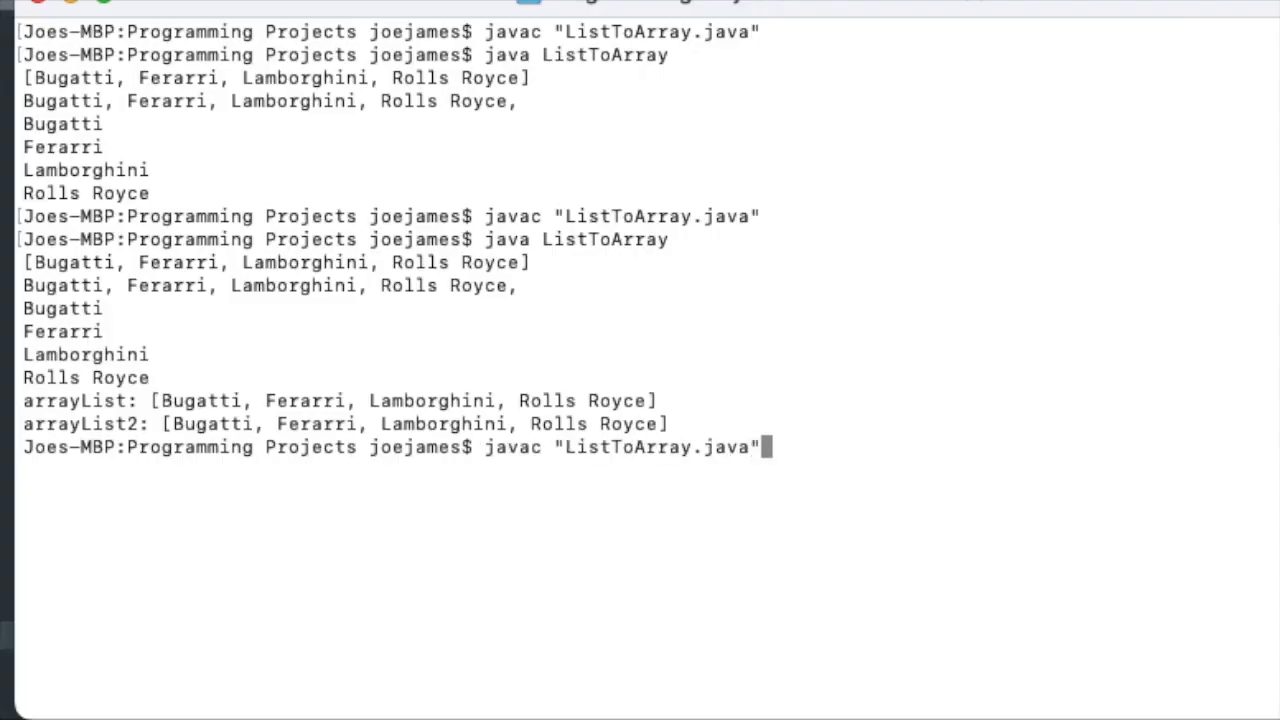
key(Return)
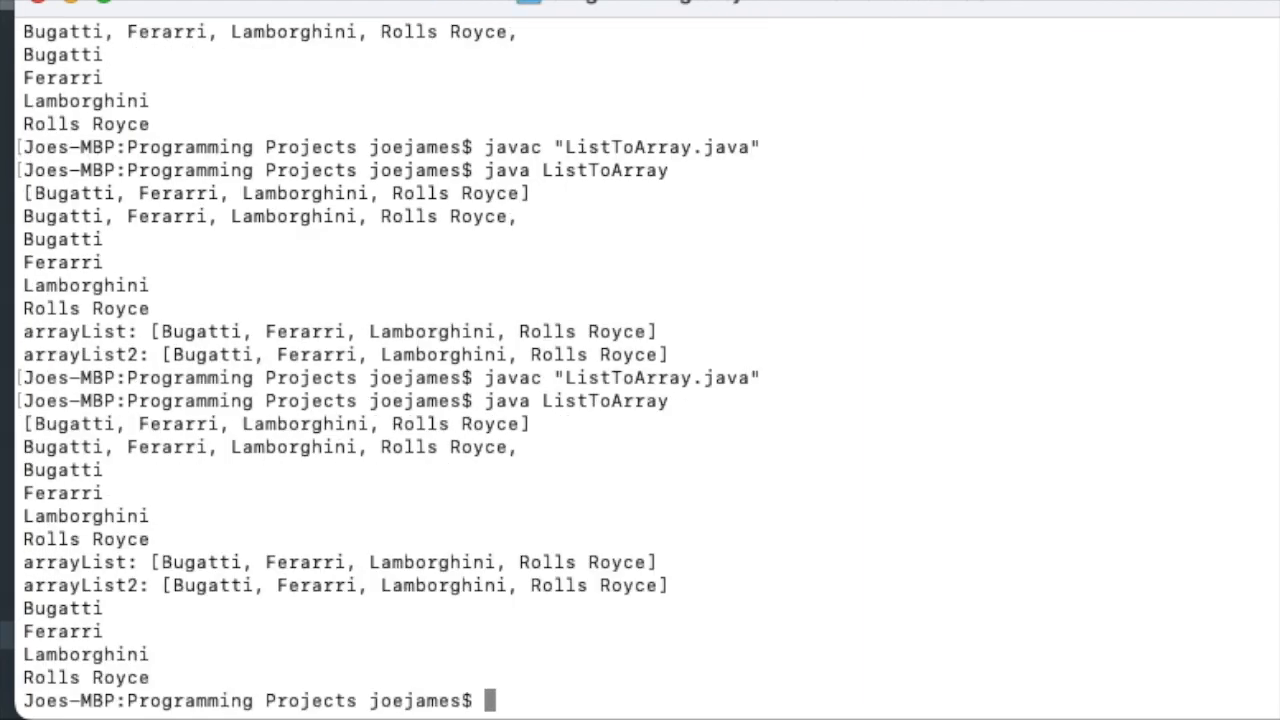
mouse_move(1011, 450)
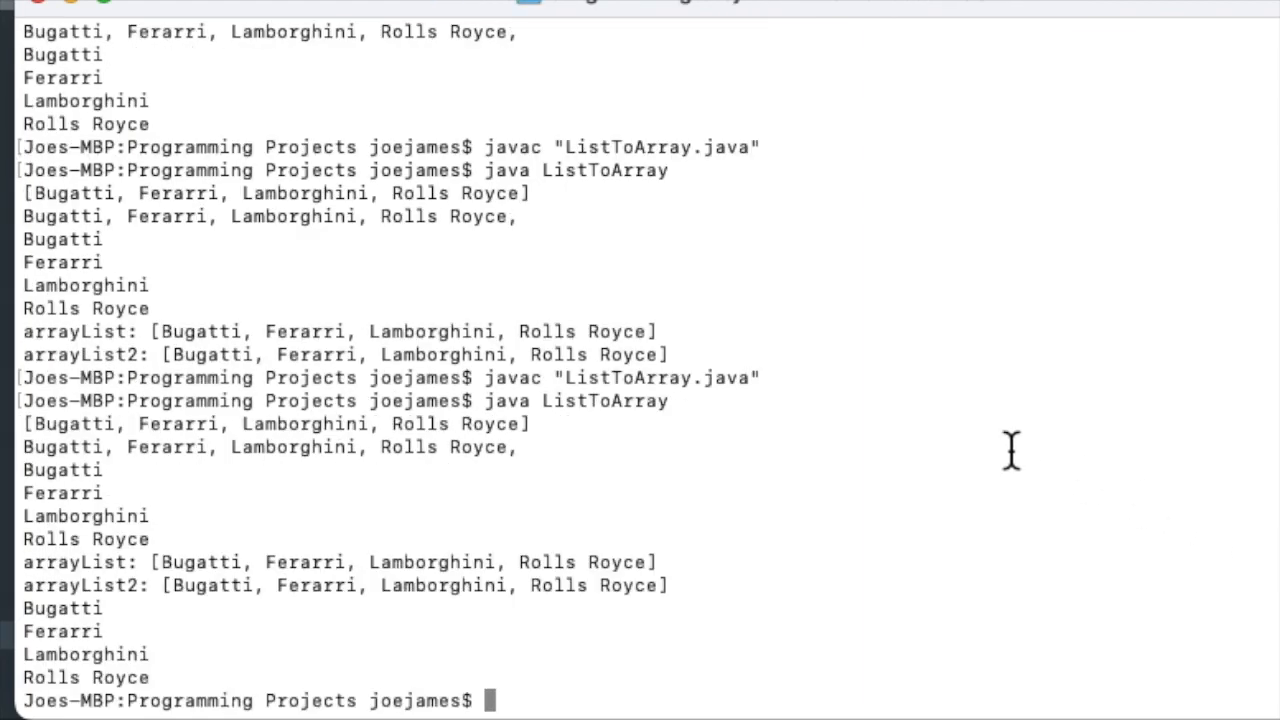
mouse_move(62, 625)
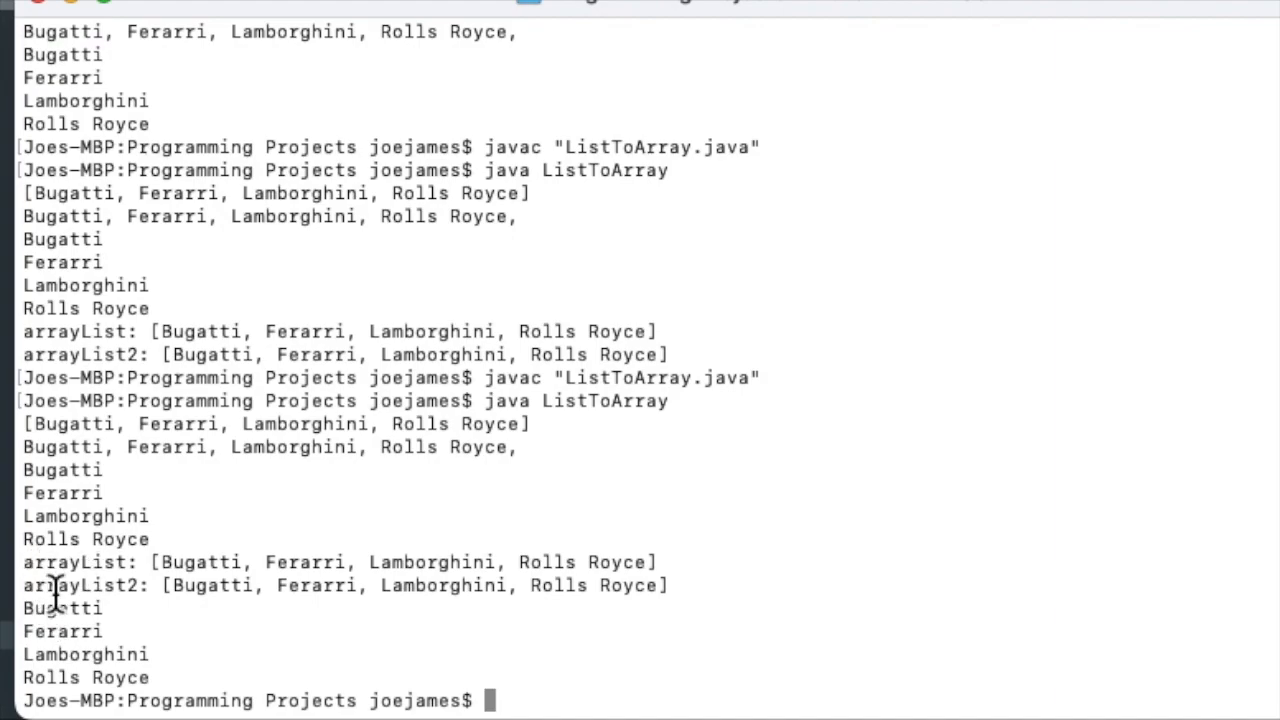
mouse_move(45, 625)
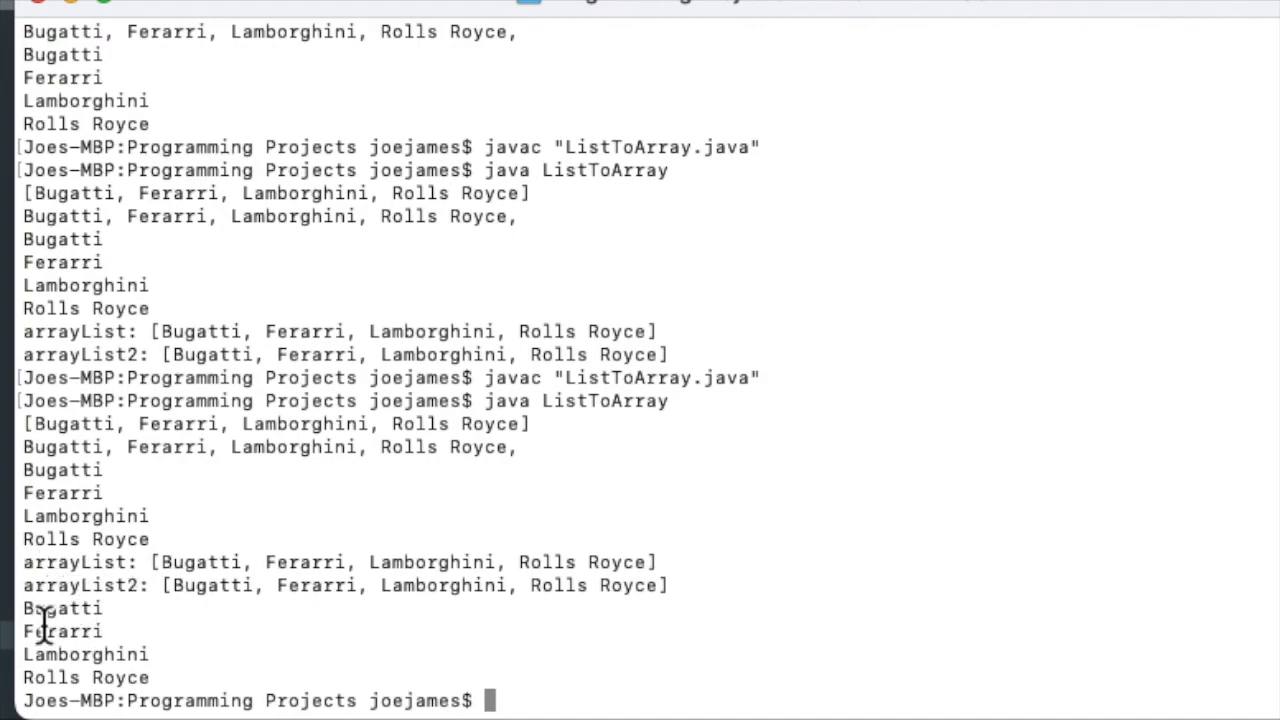
mouse_move(150, 695)
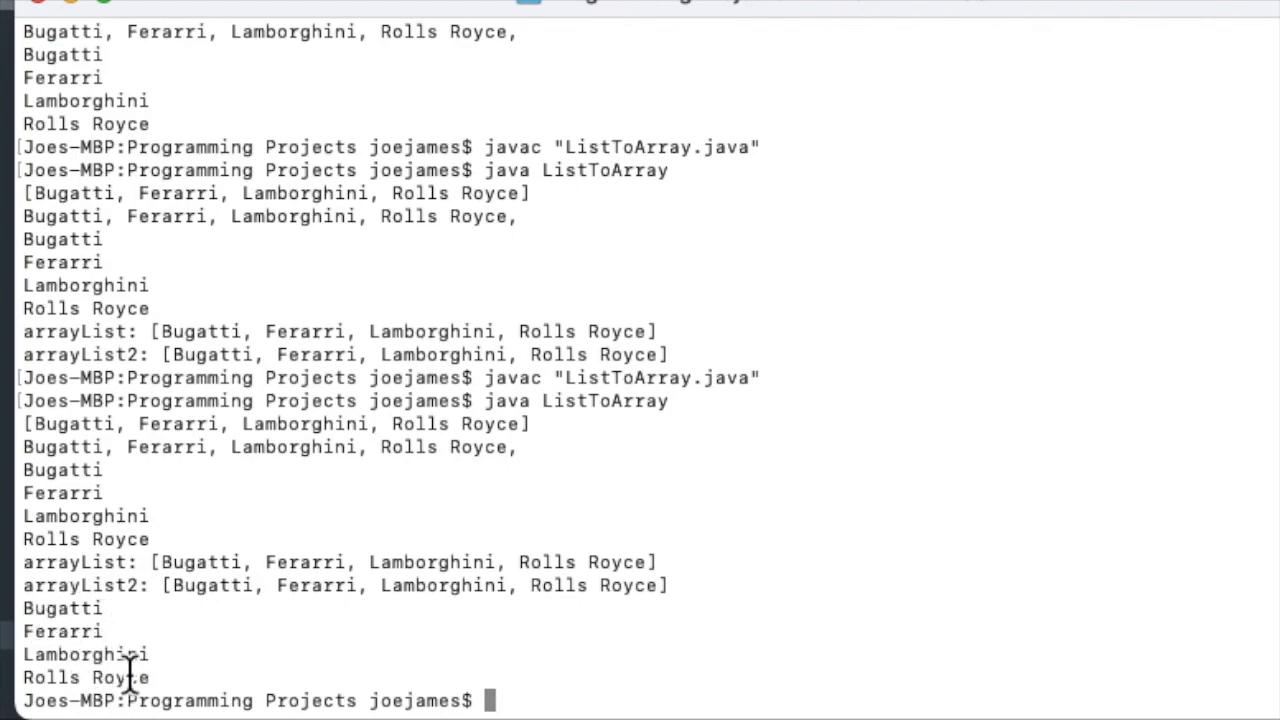
mouse_move(175, 670)
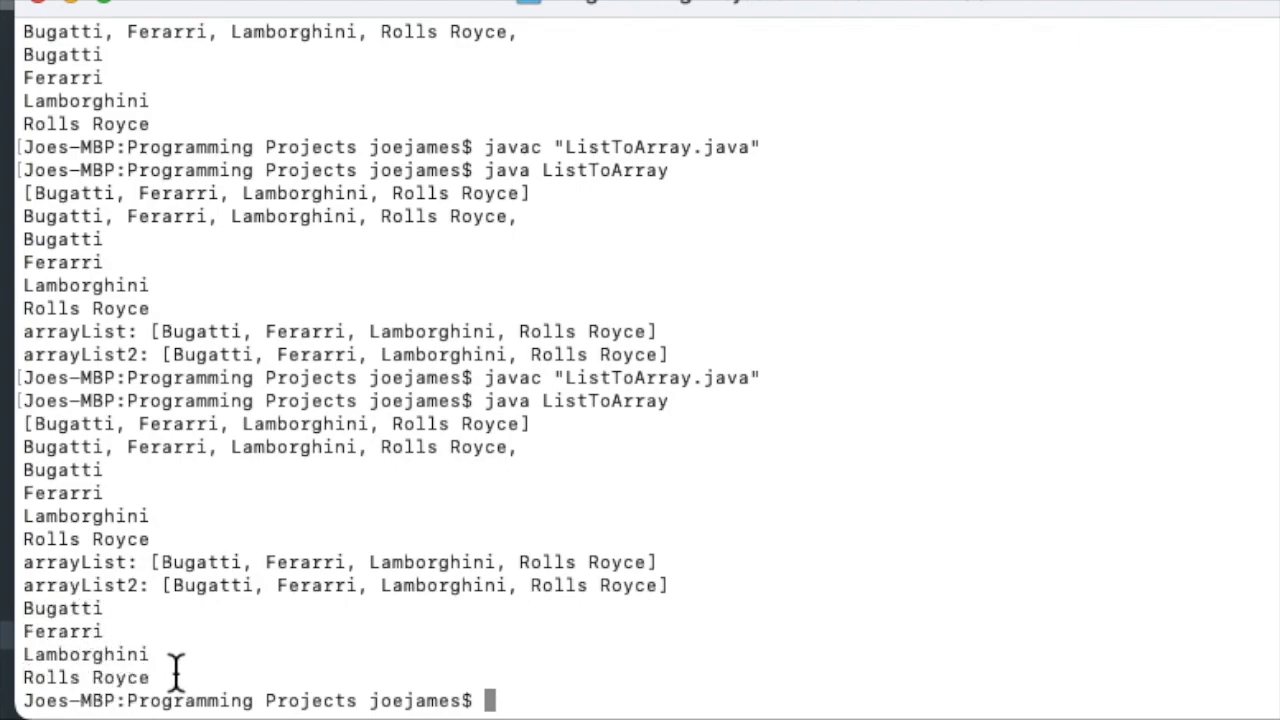
mouse_move(654, 617)
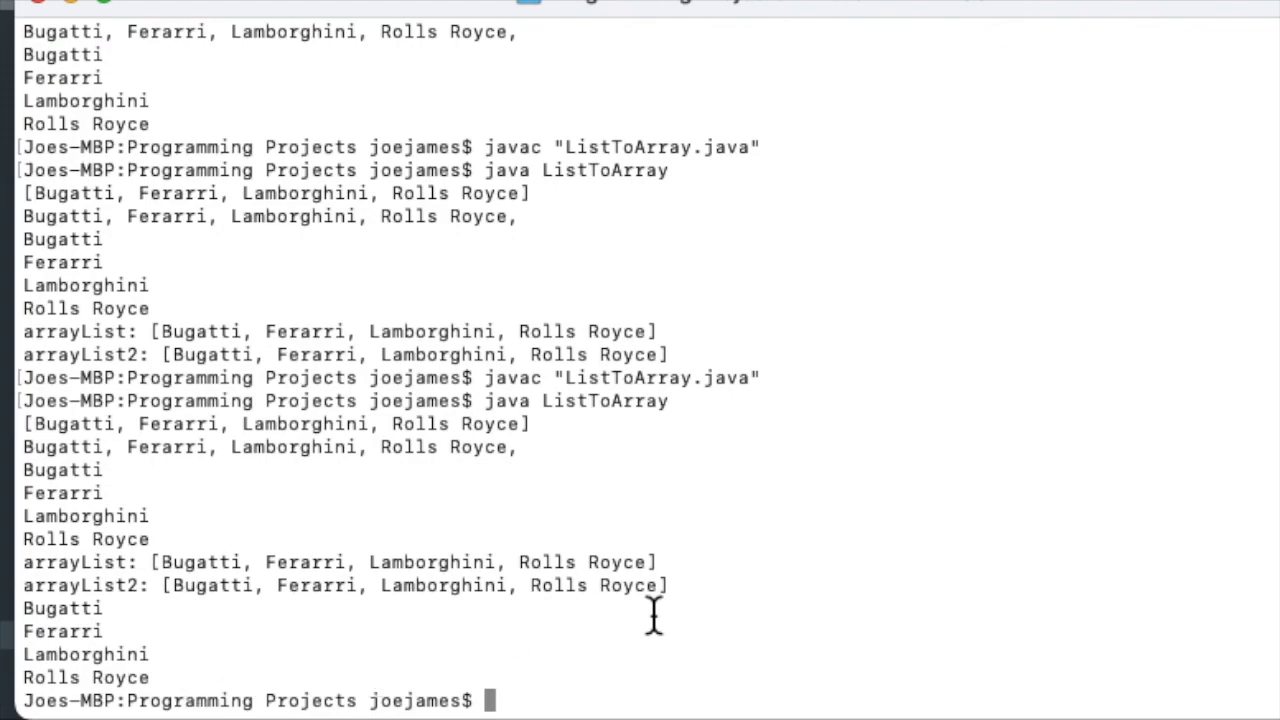